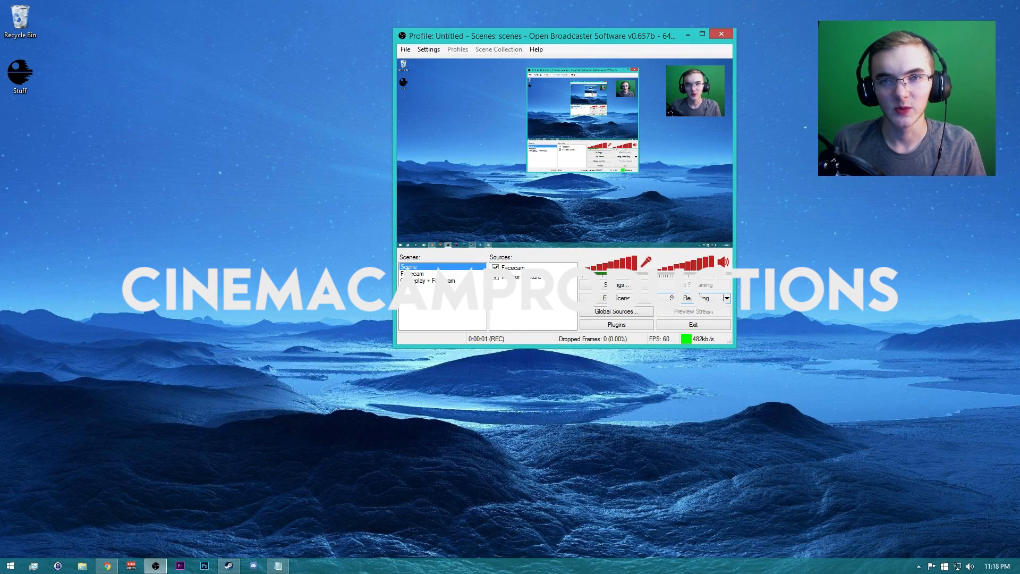
# Minimize the recording OBS window so only the desktop shows
pyautogui.click(692, 297)
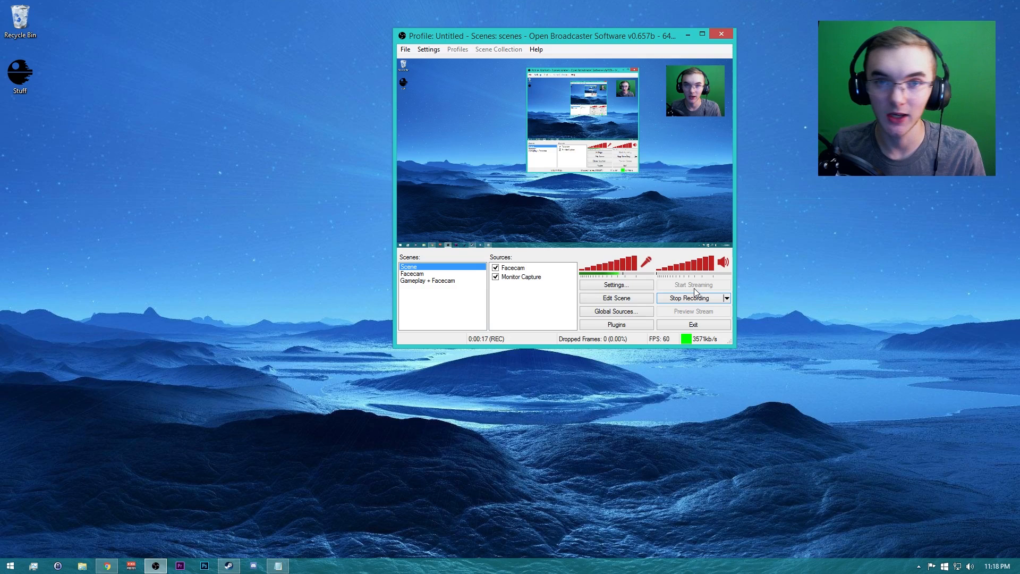
pyautogui.moveTo(771, 81)
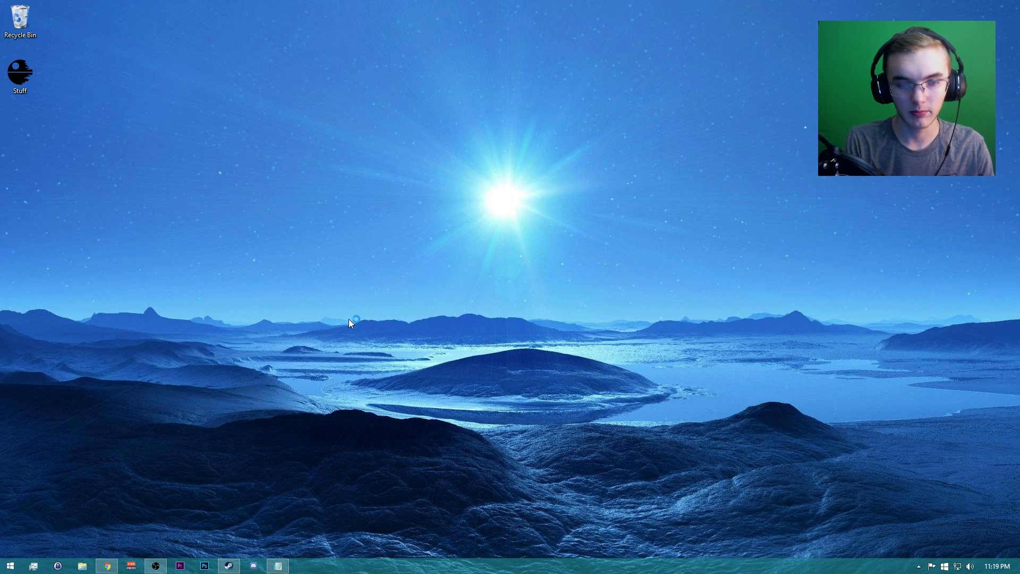
# Launch Audacity, record about eight seconds of voice from the microphone and play it back
pyautogui.click(300, 565)
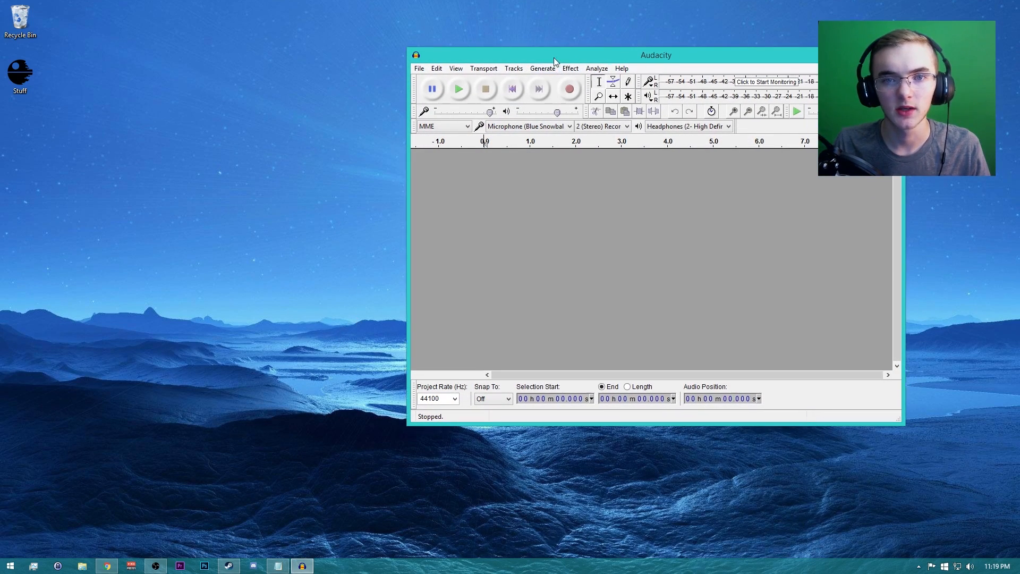
pyautogui.moveTo(656, 54); pyautogui.dragTo(450, 97)
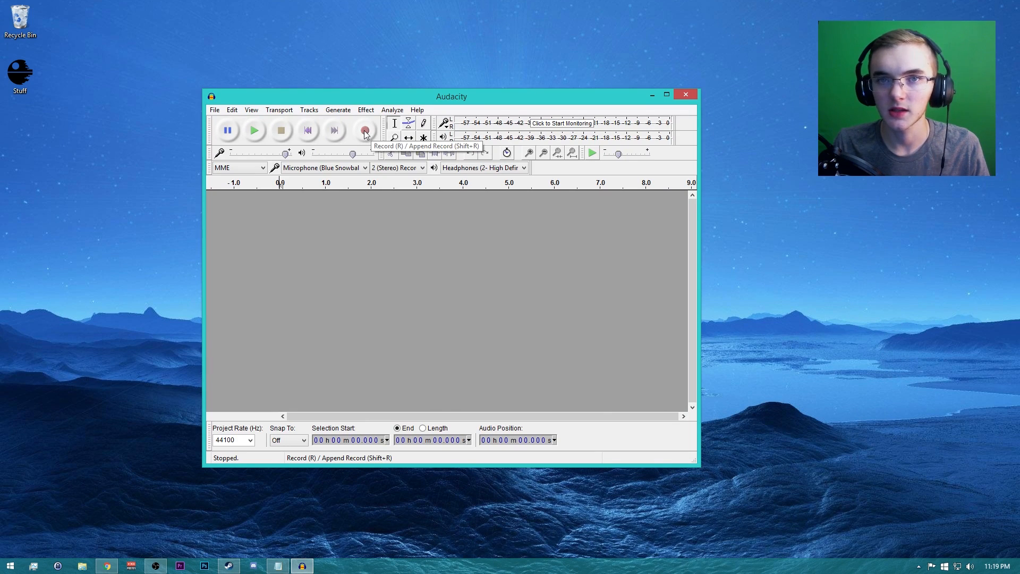
pyautogui.click(364, 129)
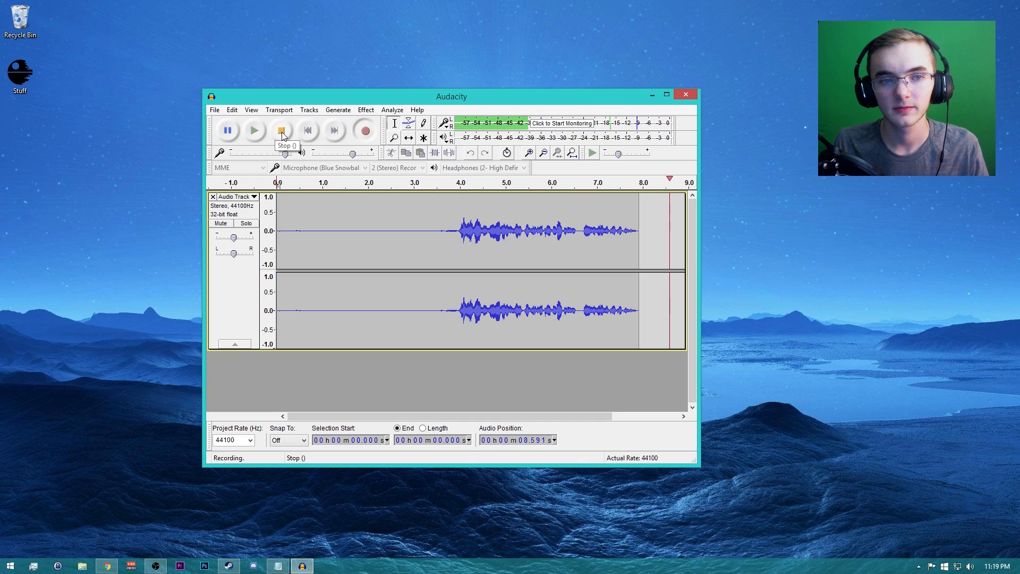
pyautogui.click(280, 129)
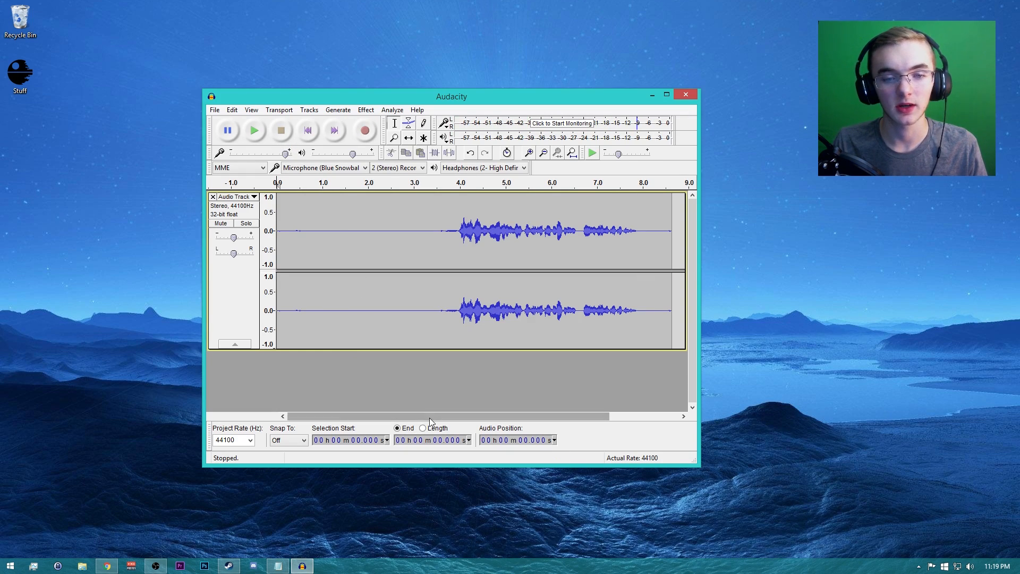
pyautogui.click(254, 129)
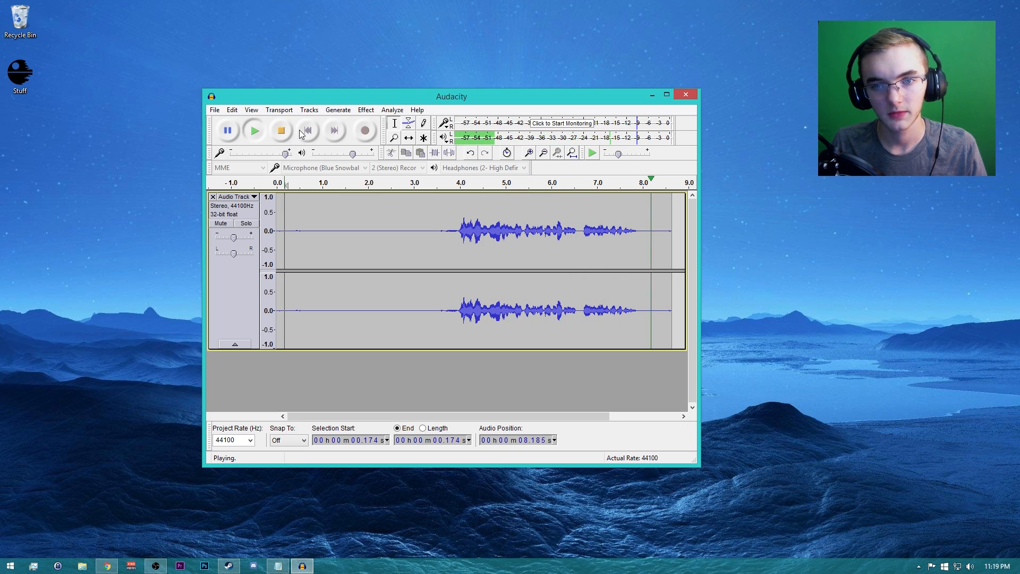
# Capture a noise profile from the silent start, then select the whole clip
pyautogui.click(280, 130)
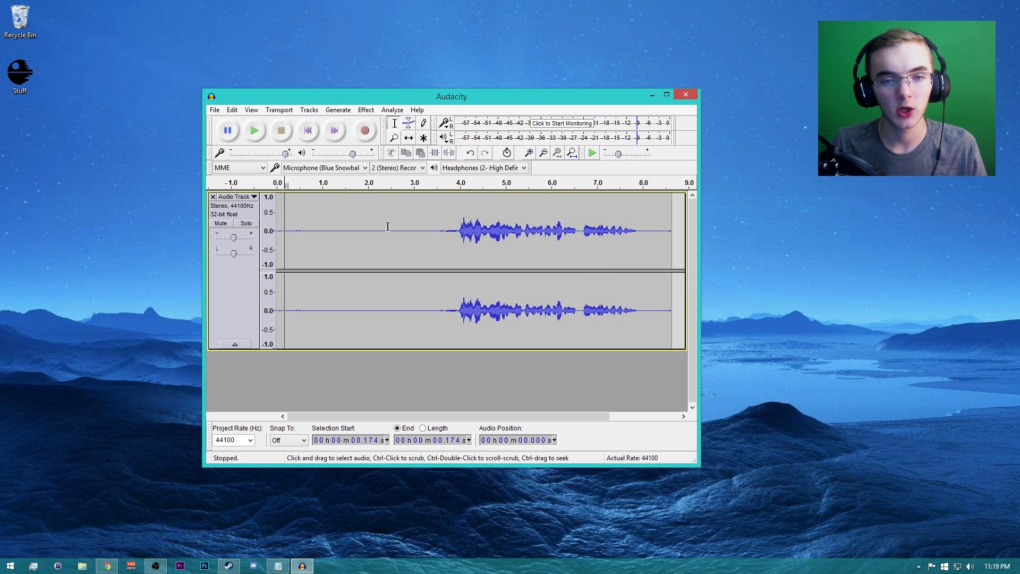
pyautogui.moveTo(277, 234); pyautogui.dragTo(411, 233)
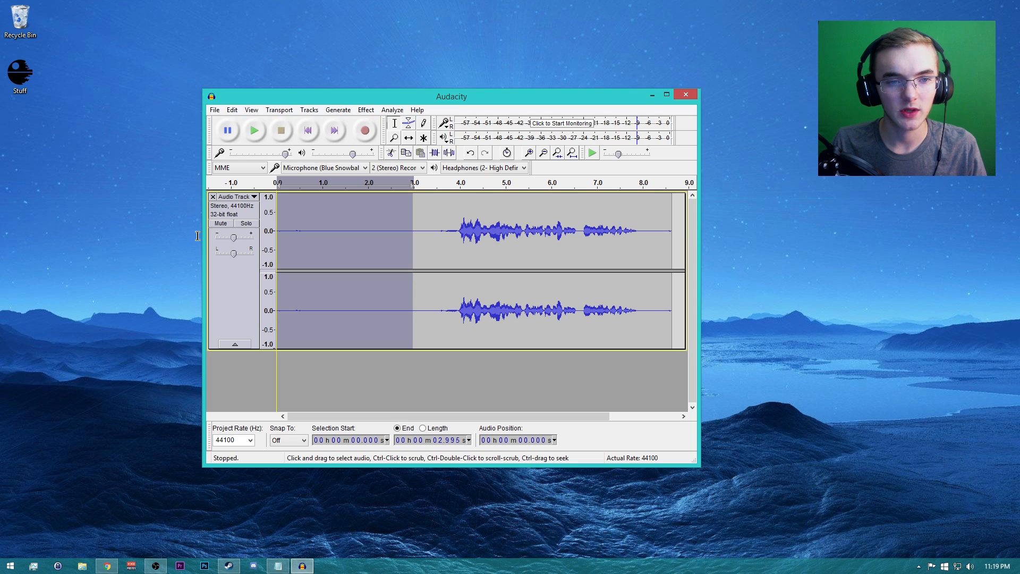
pyautogui.click(364, 110)
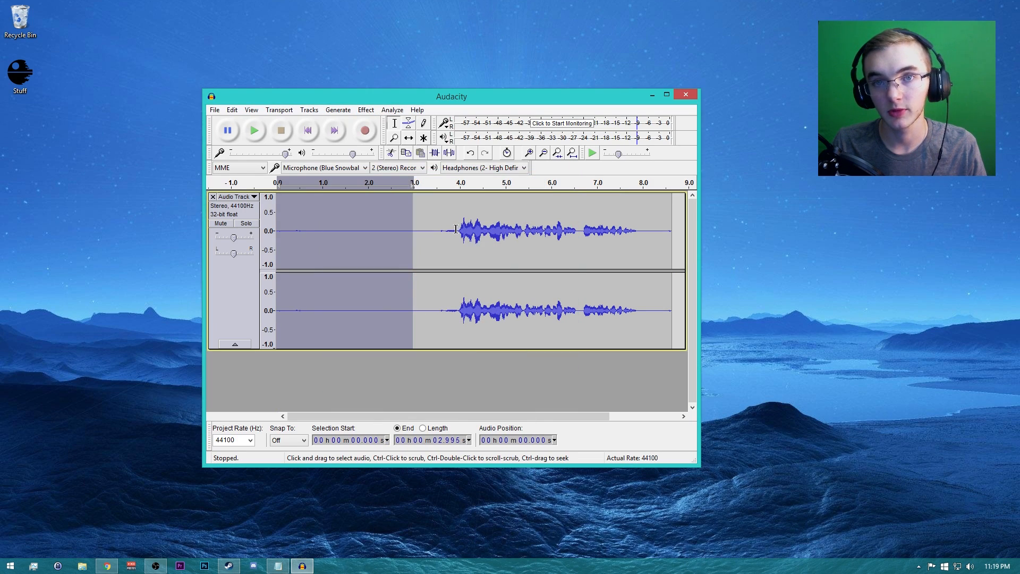
pyautogui.press('ctrl+a')
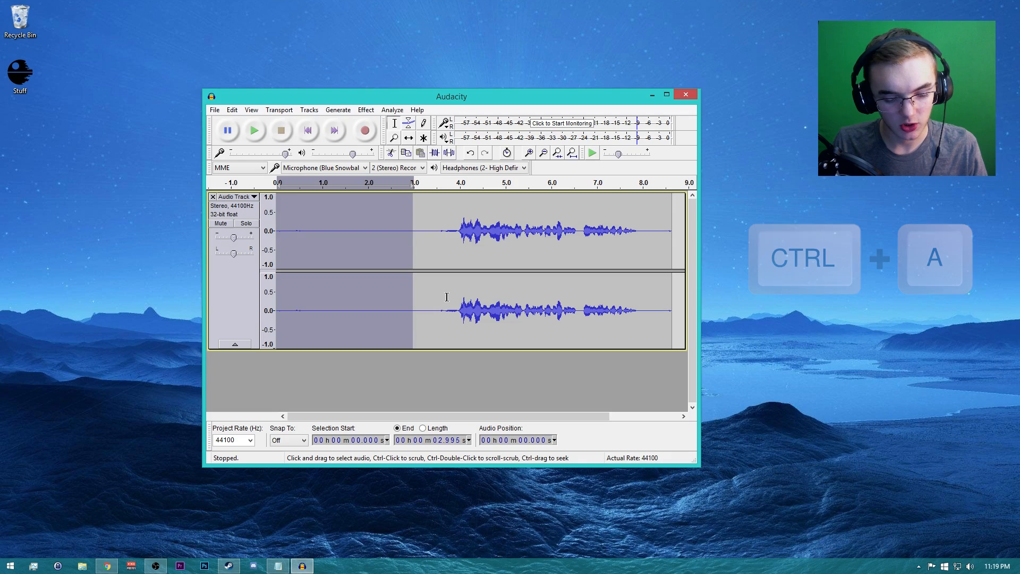
pyautogui.press('ctrl+a')
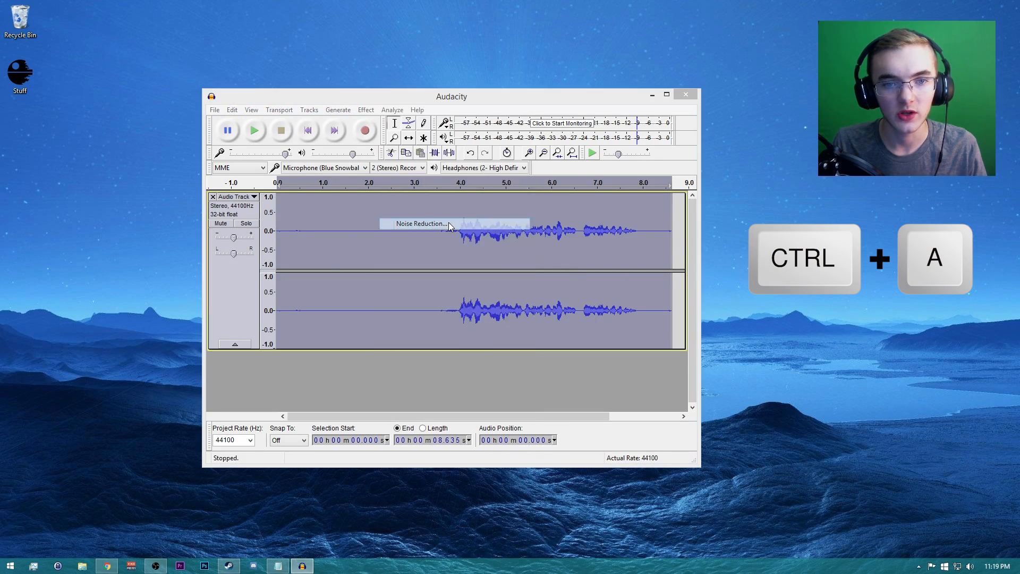
# Run Noise Reduction over the entire clip and play back the cleaned audio
pyautogui.click(419, 223)
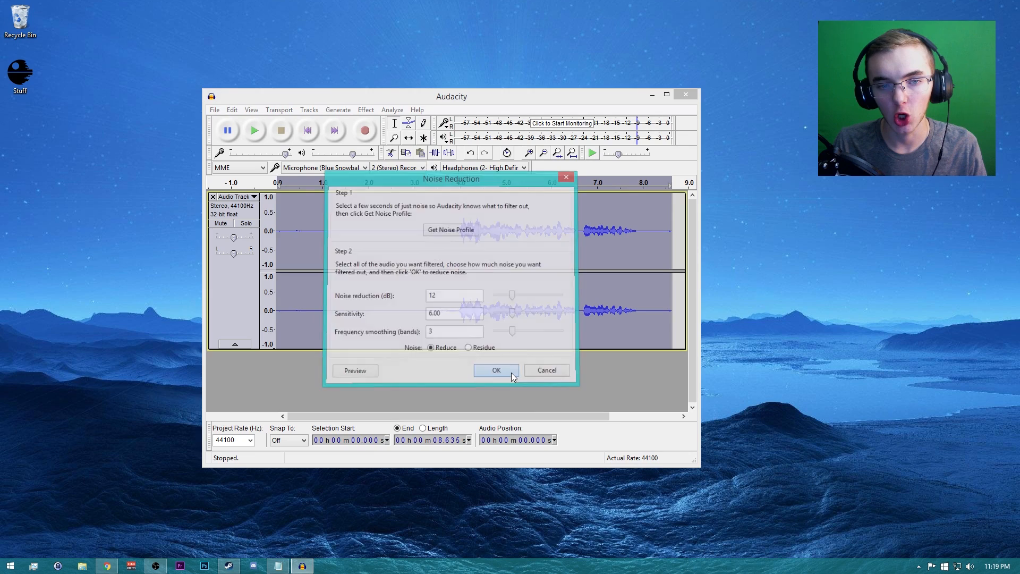
pyautogui.click(496, 370)
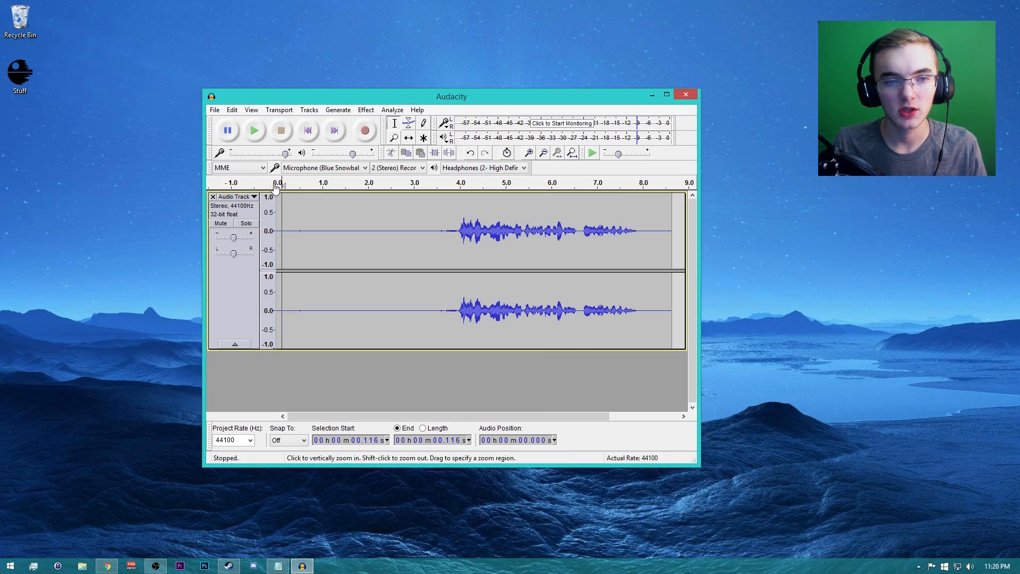
pyautogui.click(254, 130)
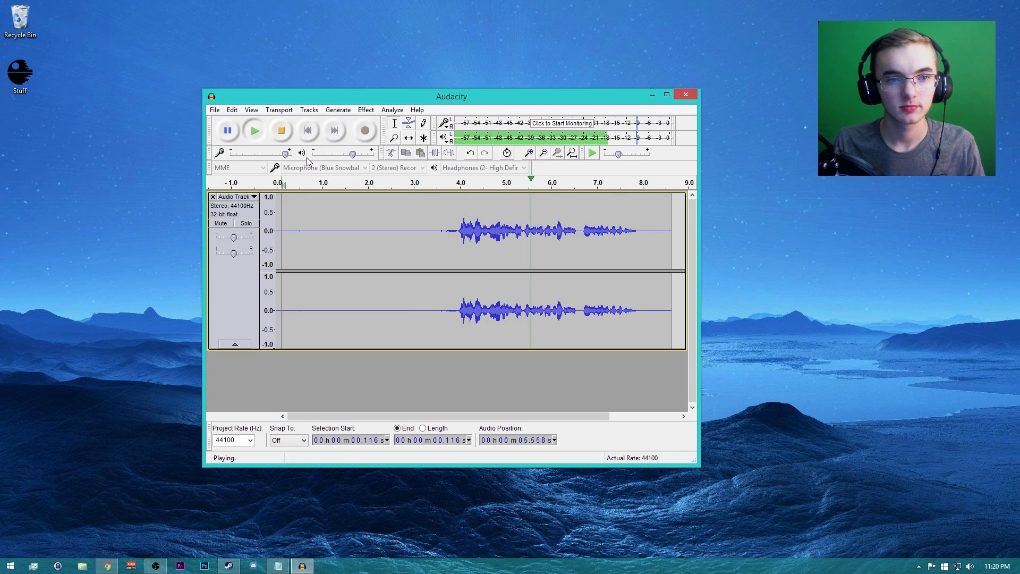
pyautogui.click(281, 129)
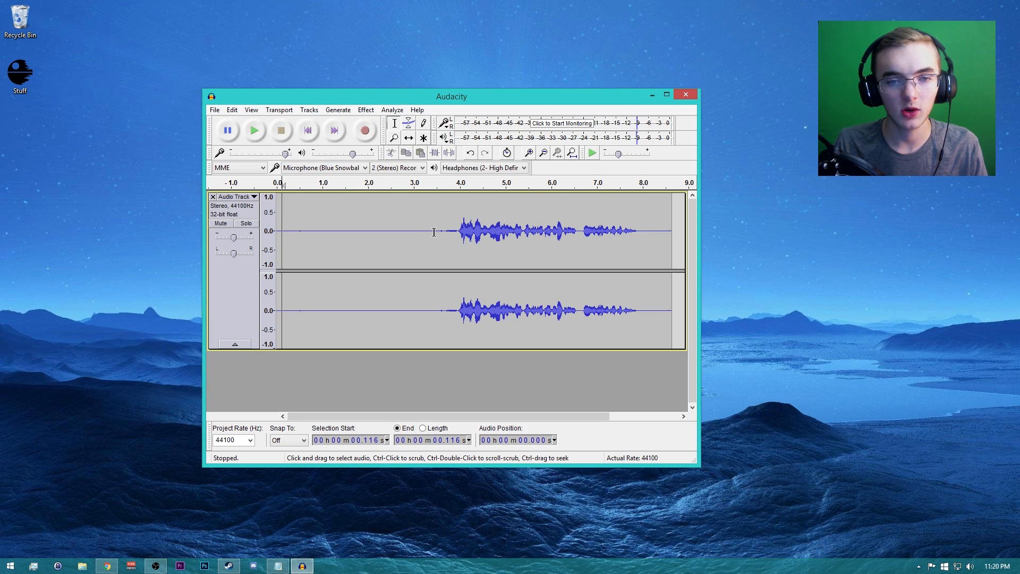
# Delete the silent lead-in so speech starts immediately, then play the trimmed clip
pyautogui.moveTo(277, 231); pyautogui.dragTo(438, 231)
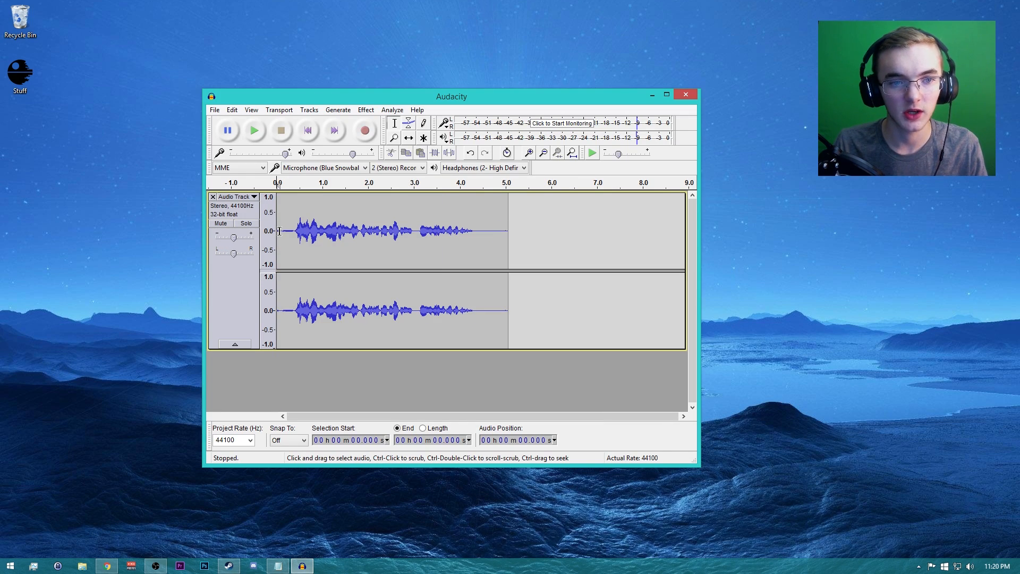
pyautogui.click(254, 129)
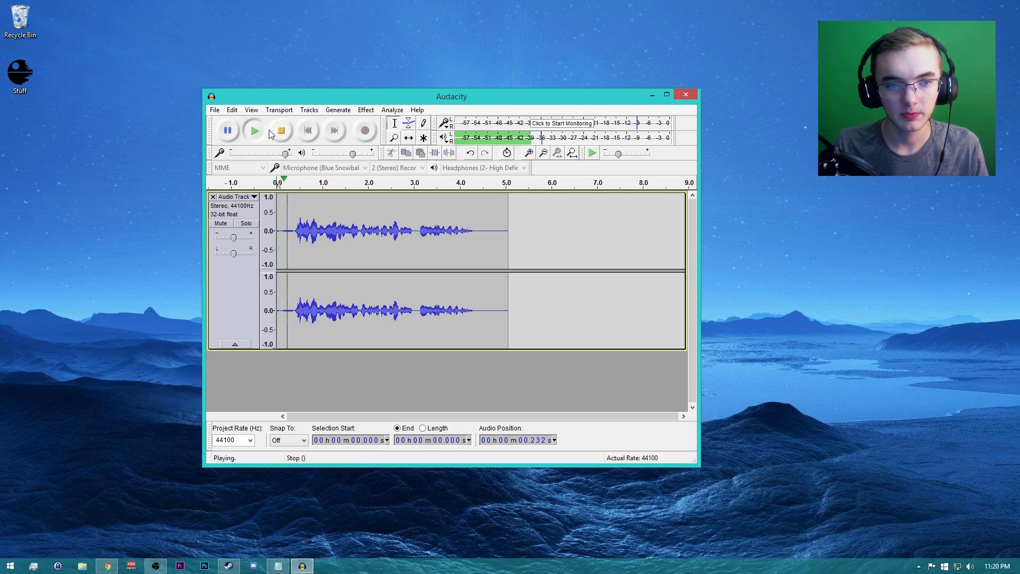
pyautogui.click(280, 130)
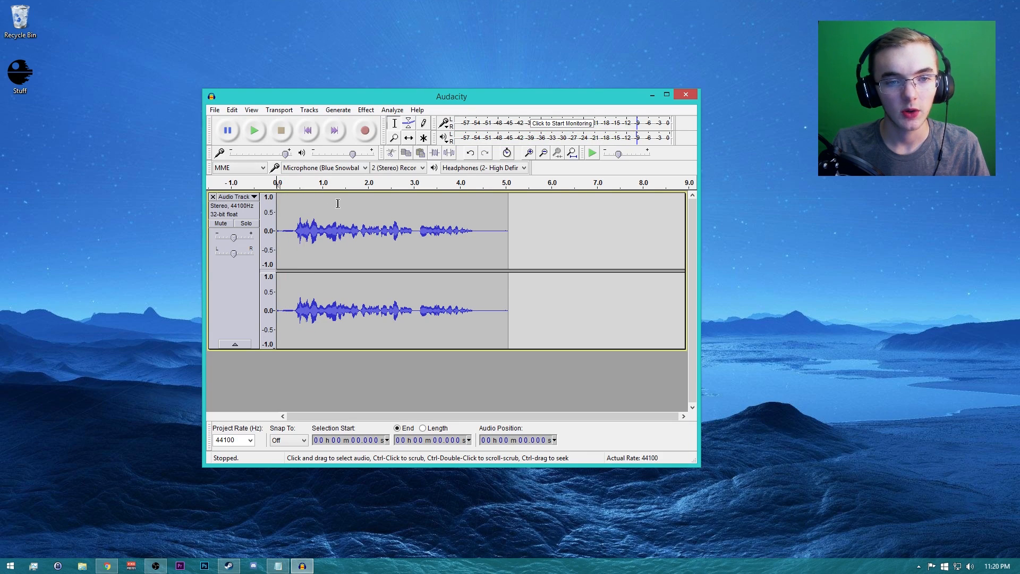
pyautogui.press('ctrl+a')
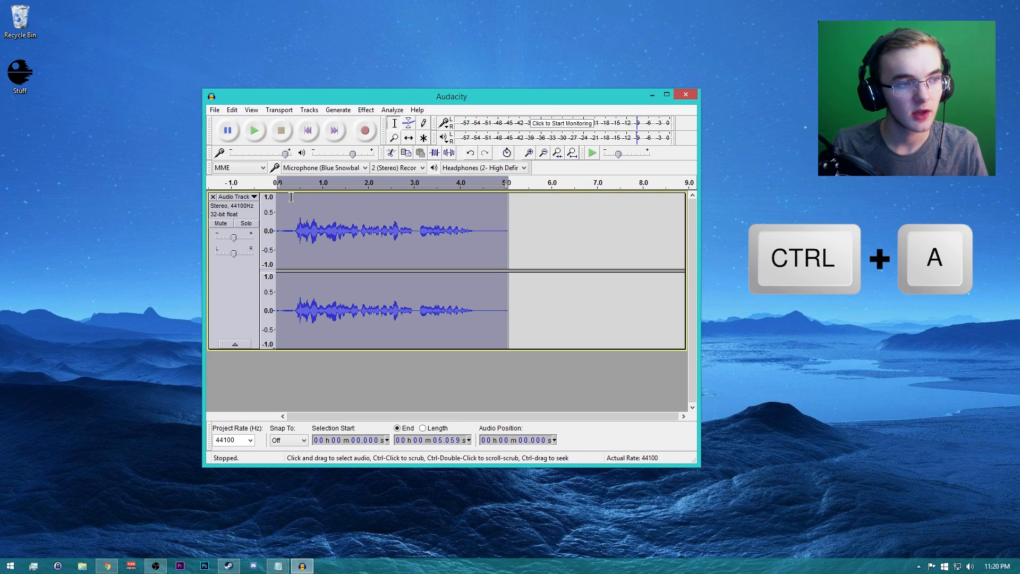
pyautogui.click(364, 109)
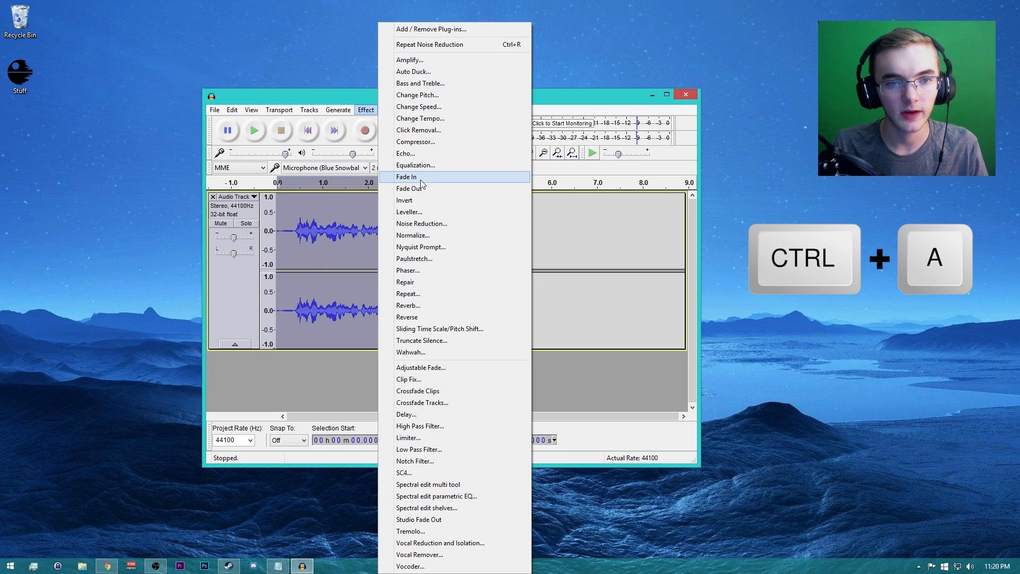
pyautogui.click(412, 235)
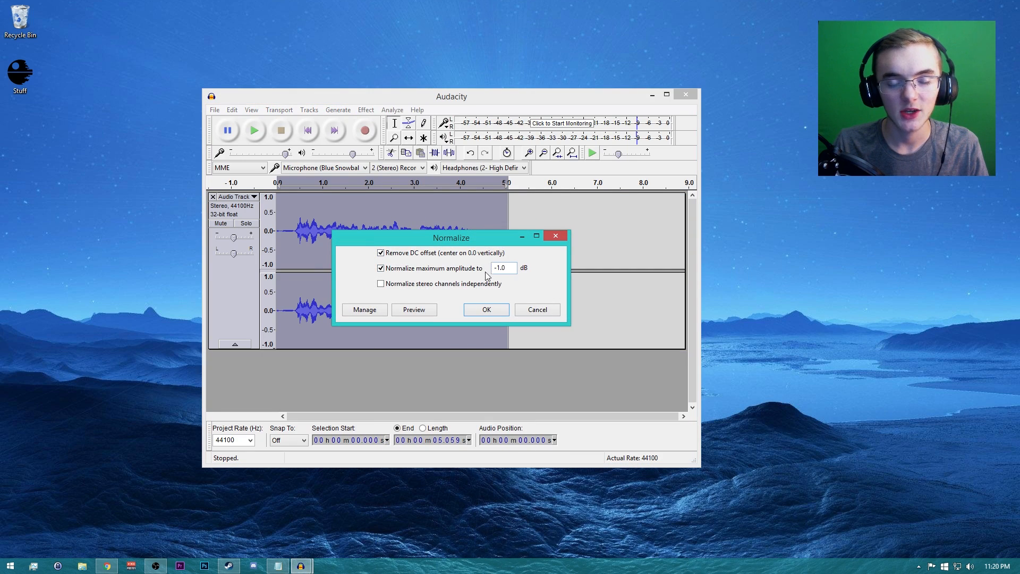
pyautogui.click(503, 268)
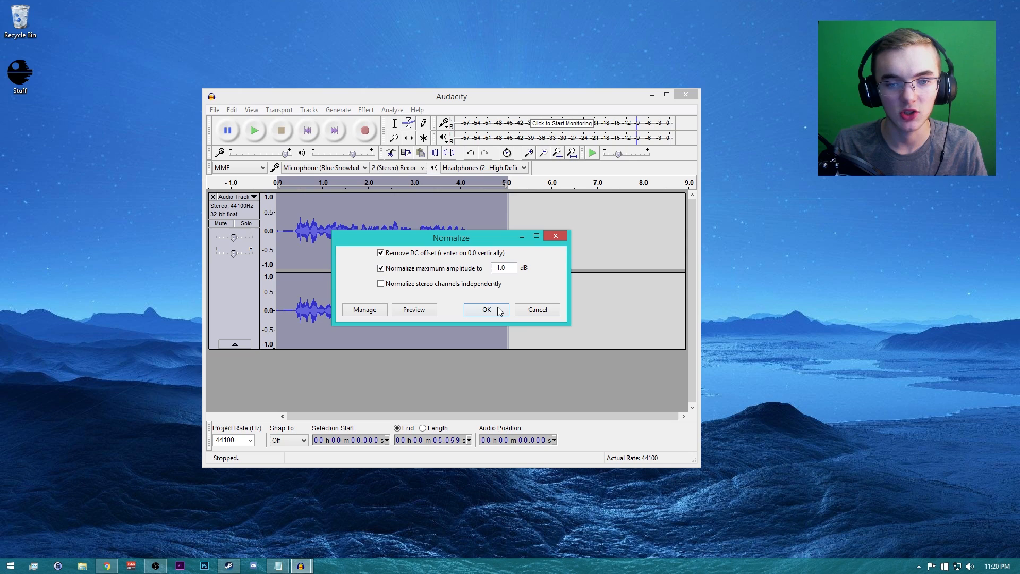
pyautogui.click(485, 309)
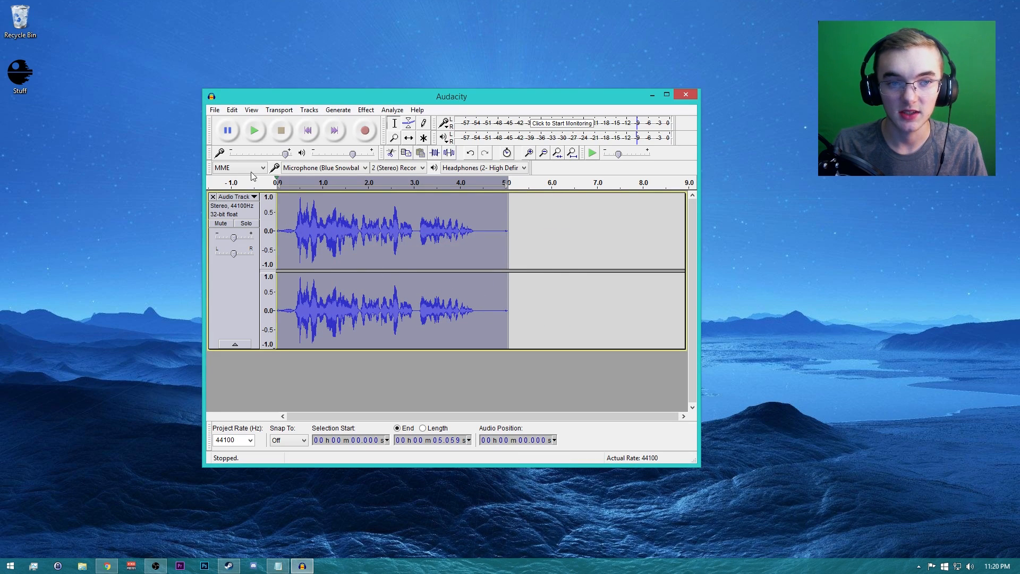
pyautogui.click(254, 129)
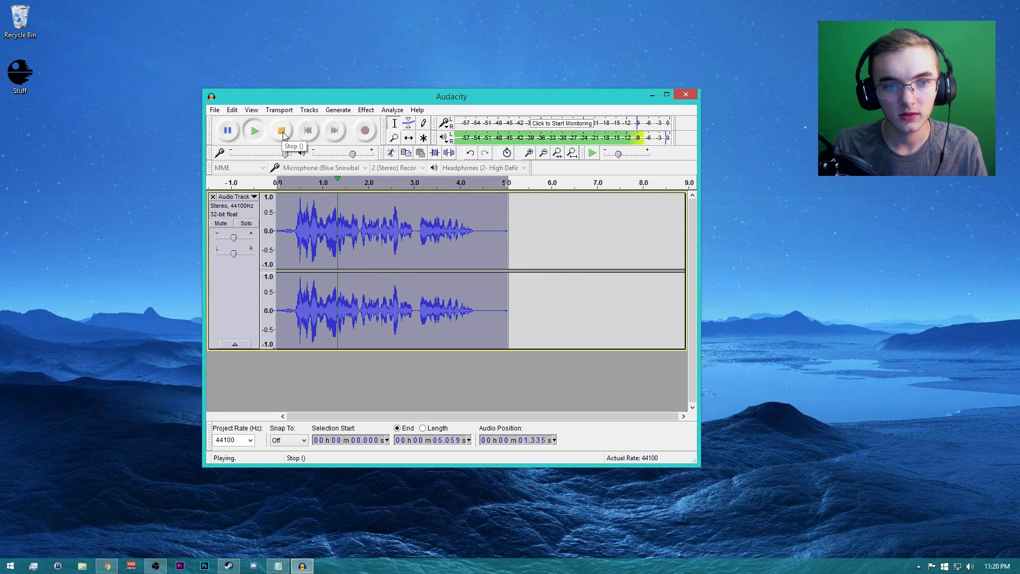
pyautogui.click(281, 130)
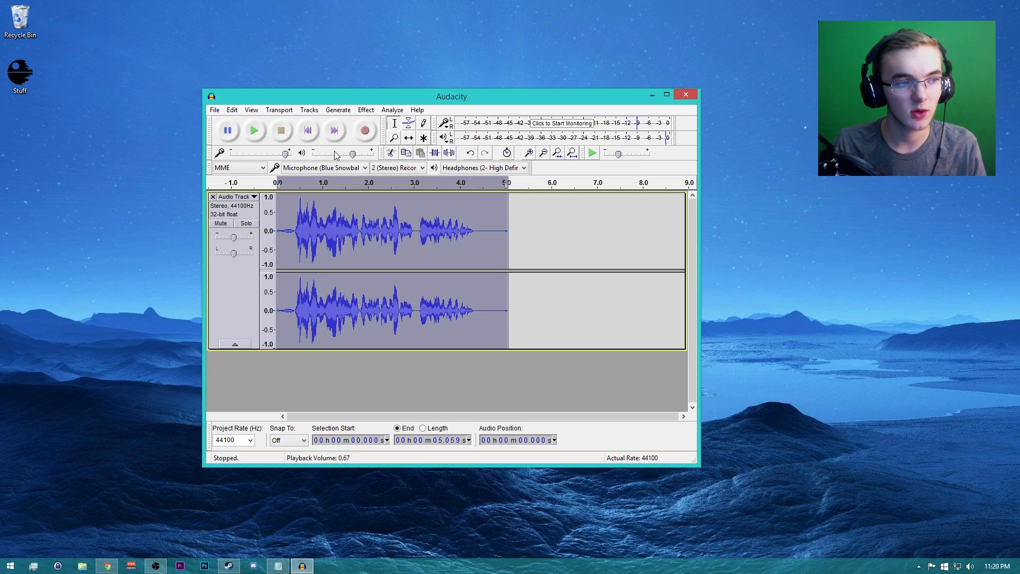
pyautogui.click(364, 110)
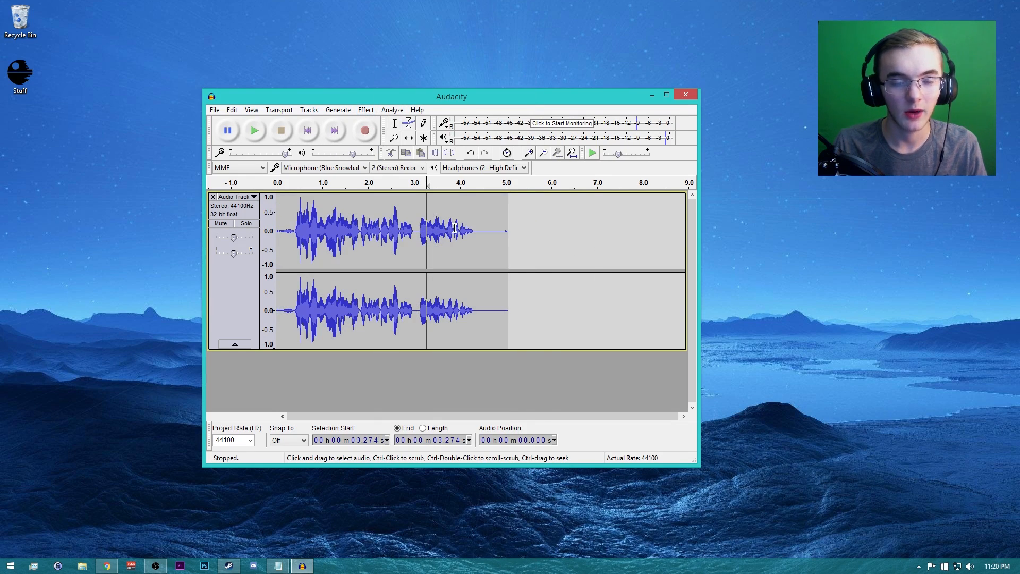
# Apply the Compressor to the whole clip at −18 dB threshold and 2:1 ratio
pyautogui.press('ctrl+a')
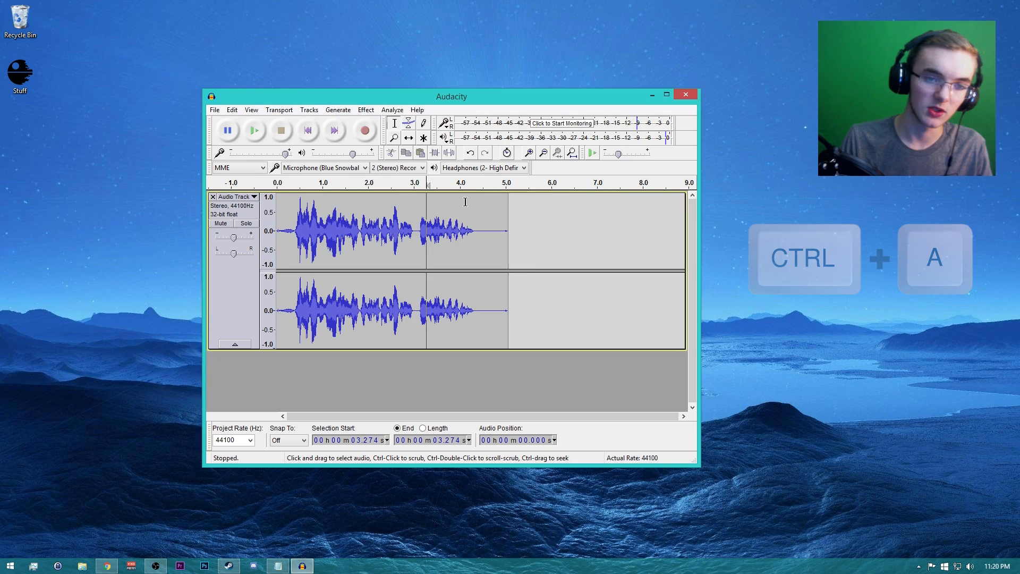
pyautogui.press('ctrl+a')
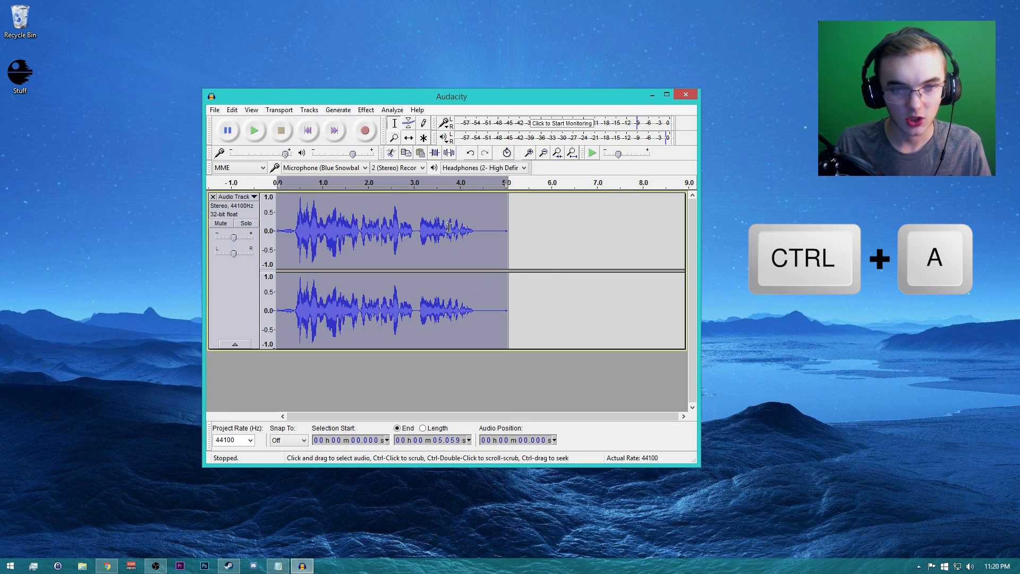
pyautogui.click(364, 110)
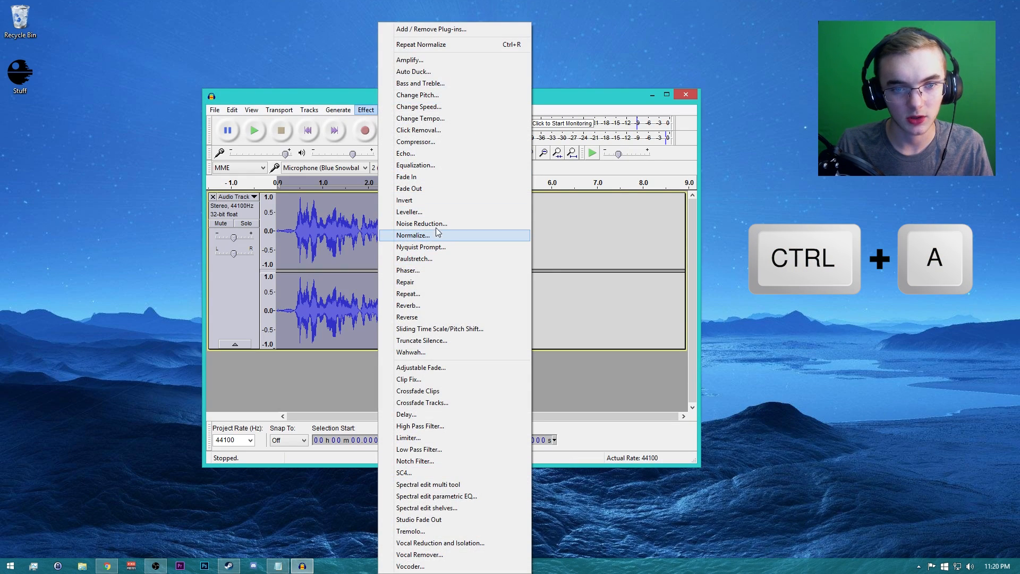
pyautogui.click(415, 142)
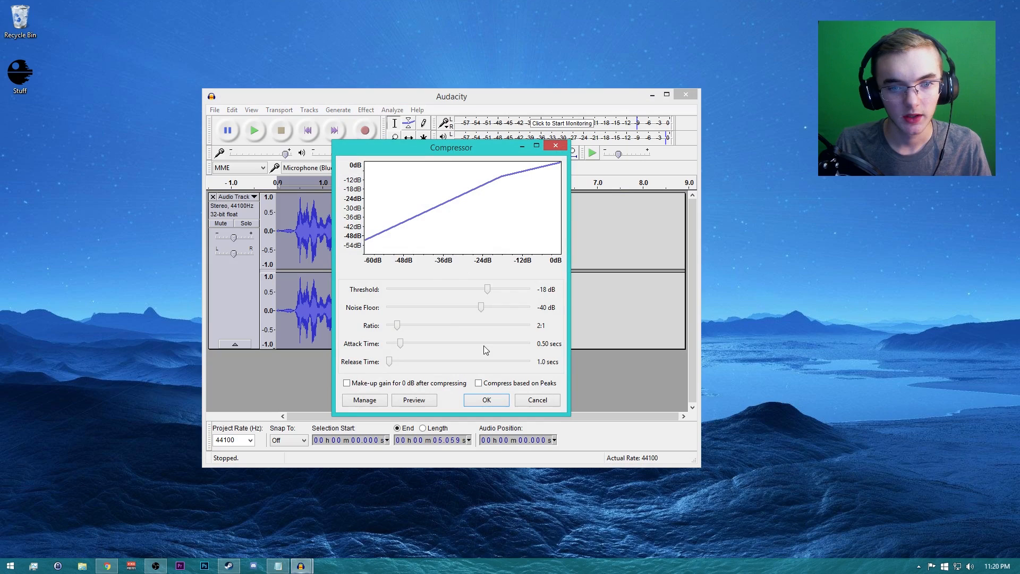
pyautogui.moveTo(526, 299)
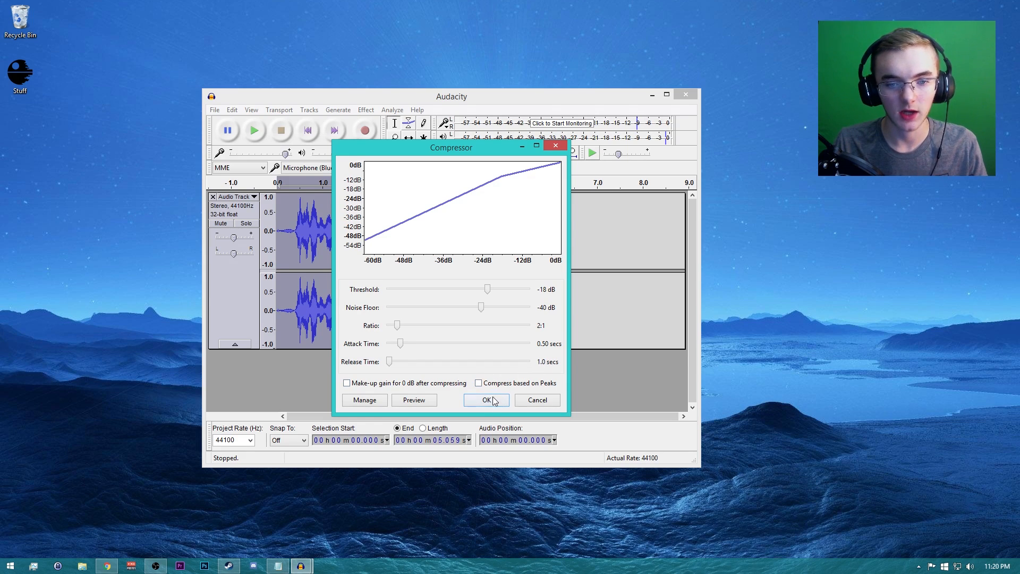
pyautogui.click(484, 400)
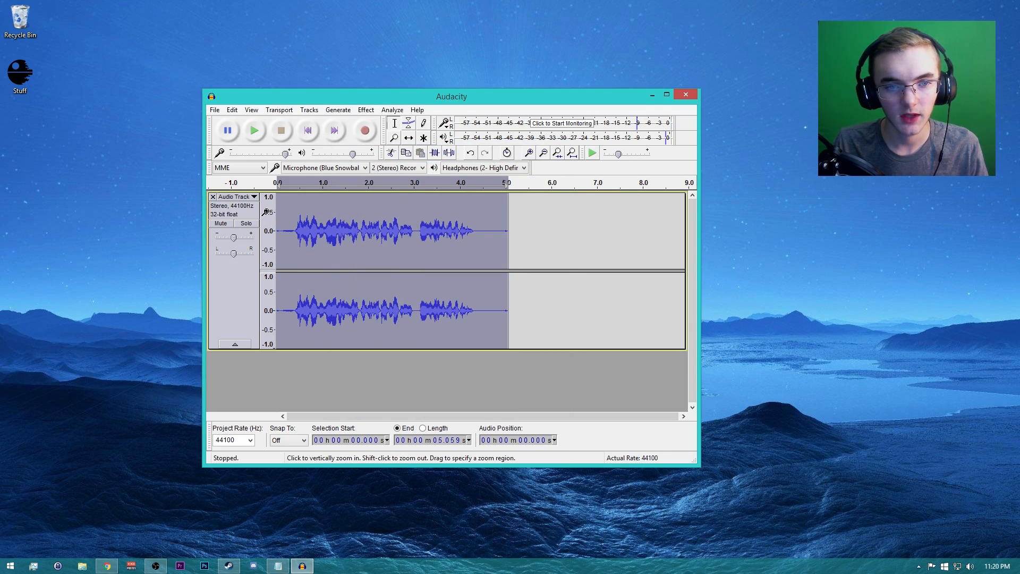
# Play back the compressed clip, then reselect it all for the next effect
pyautogui.click(254, 130)
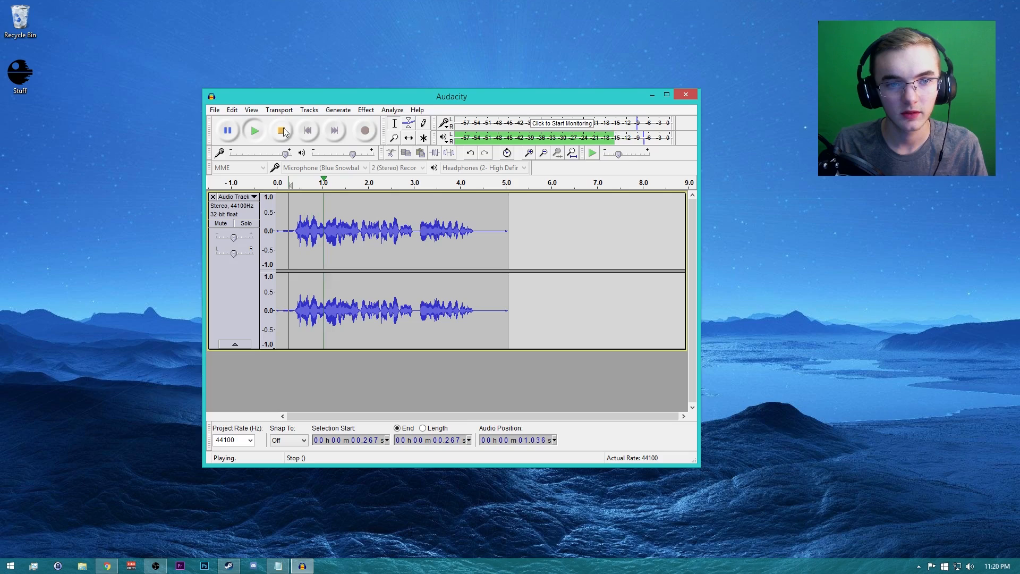
pyautogui.click(280, 130)
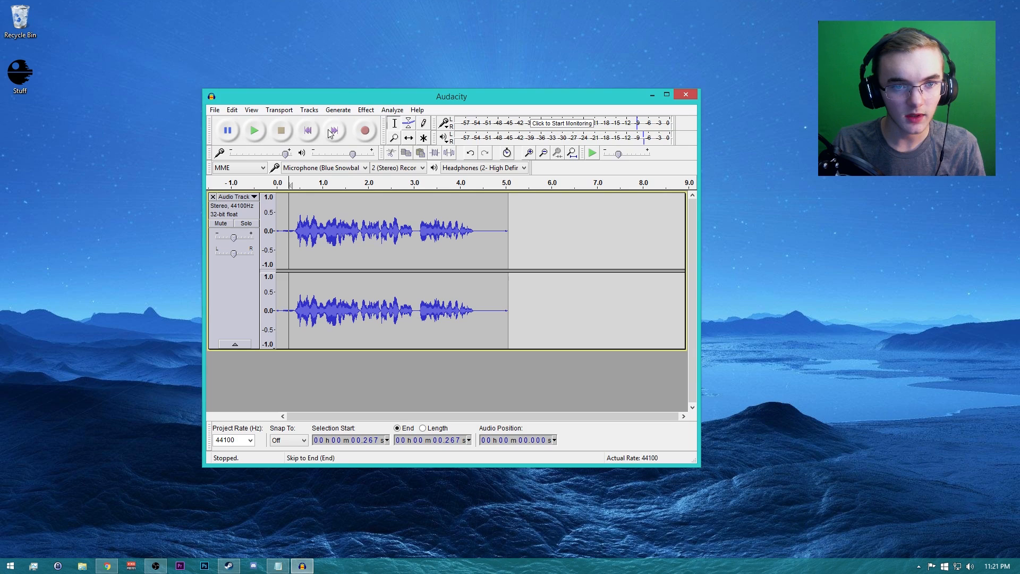
pyautogui.press('ctrl+a')
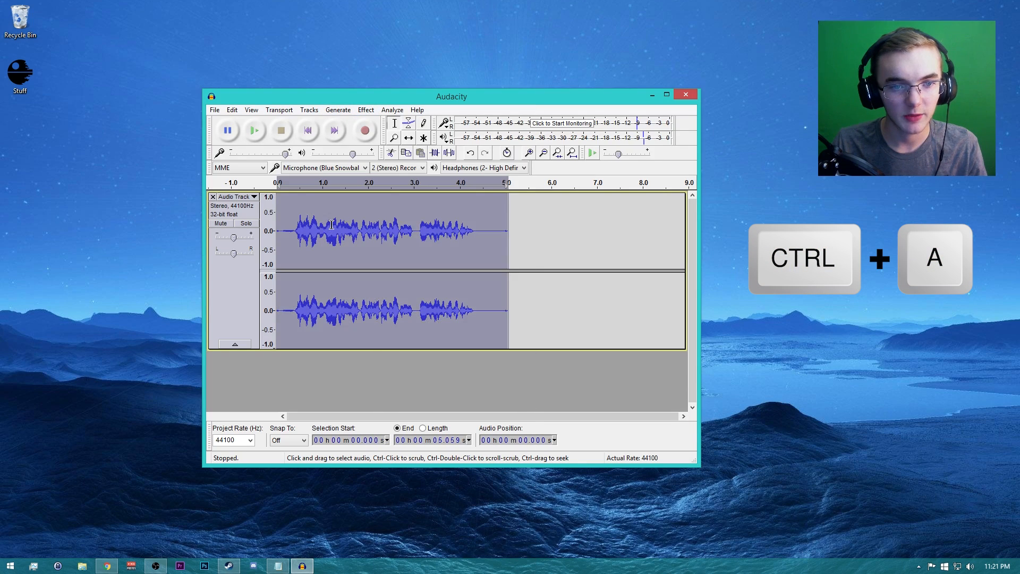
pyautogui.click(364, 109)
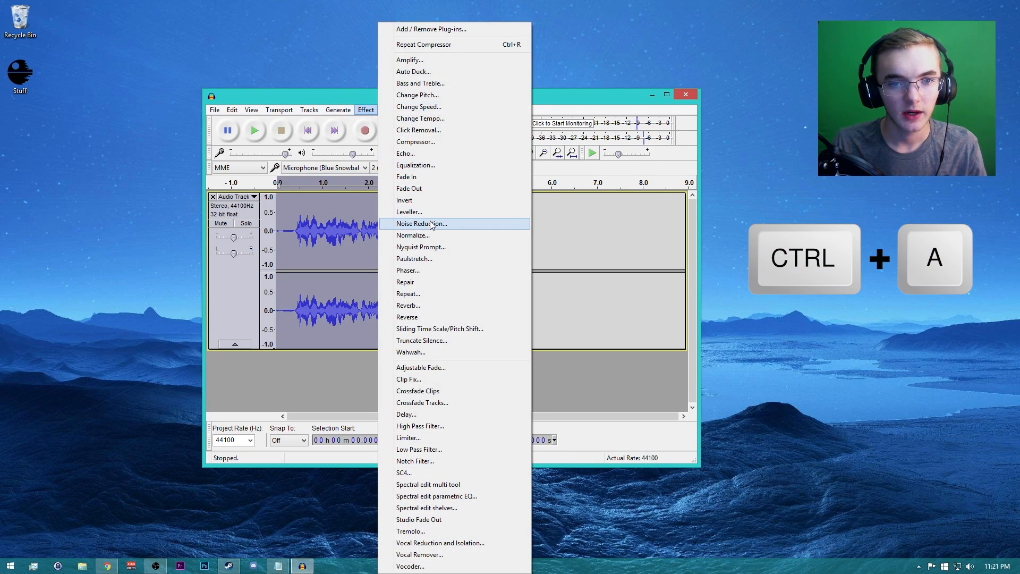
# Apply Equalization with the Bass Boost curve to the whole clip
pyautogui.click(416, 165)
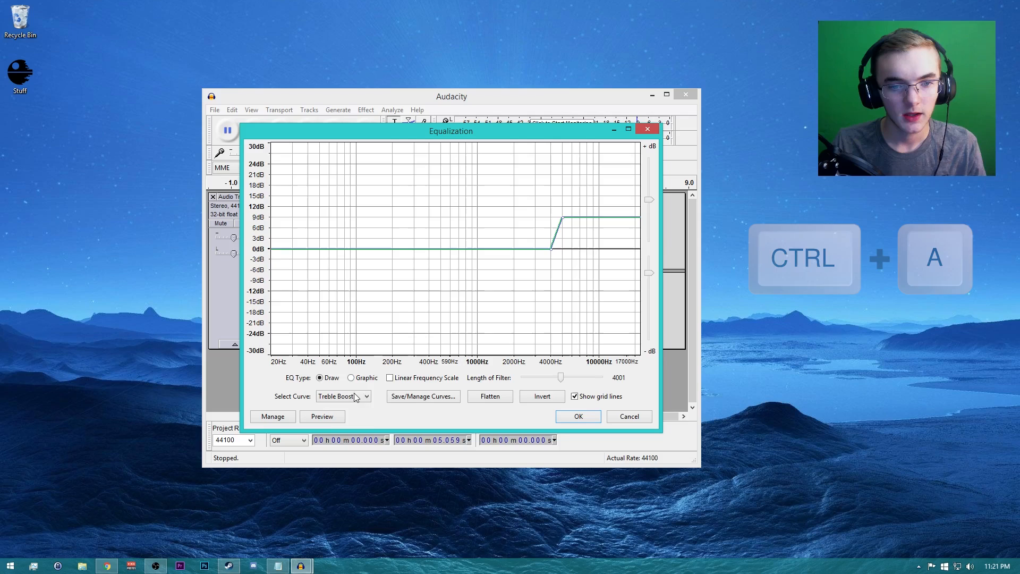
pyautogui.click(343, 396)
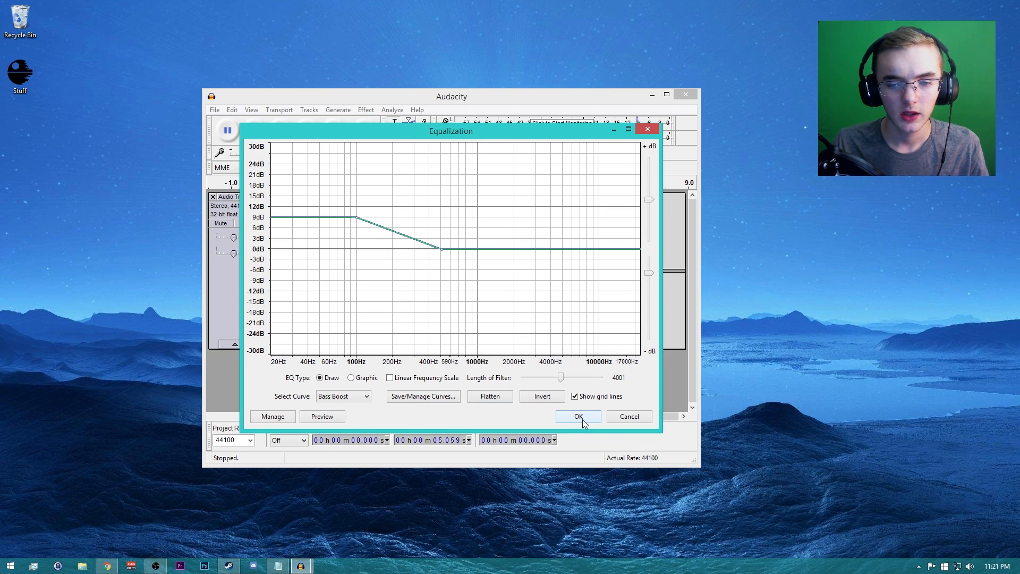
pyautogui.click(577, 417)
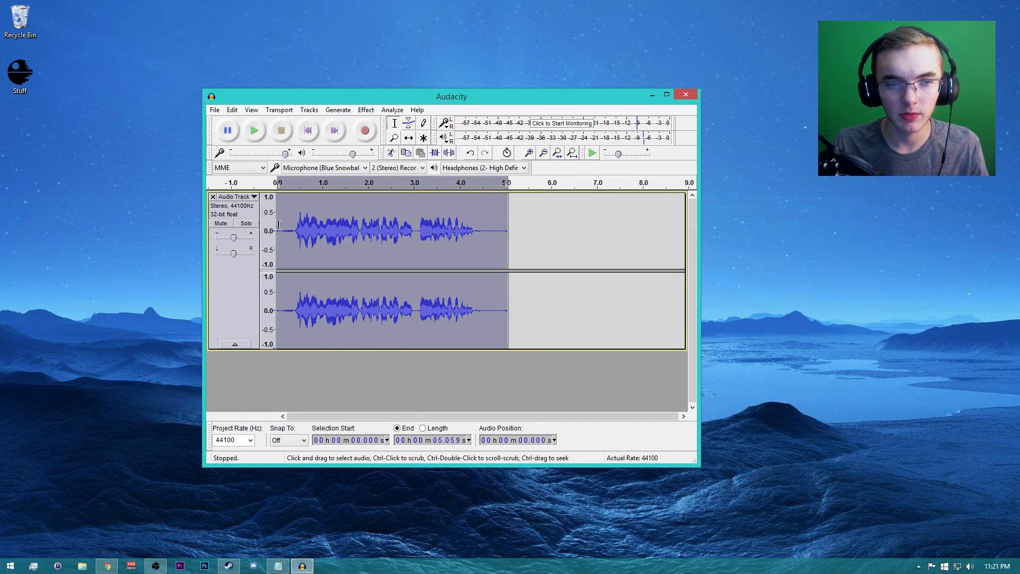
pyautogui.click(254, 130)
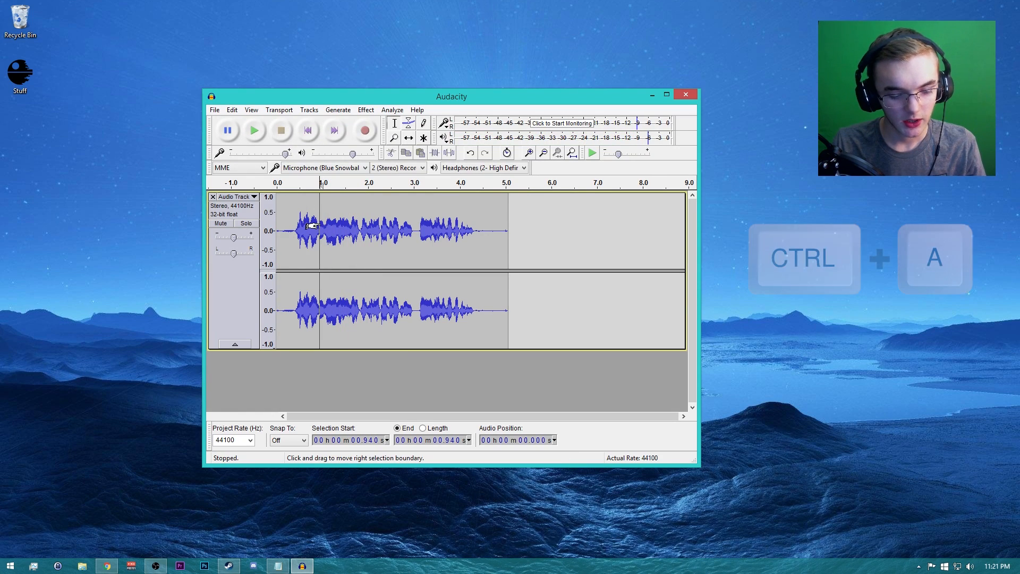
# Apply Equalization with the Treble Boost curve and play back the equalized clip
pyautogui.click(364, 109)
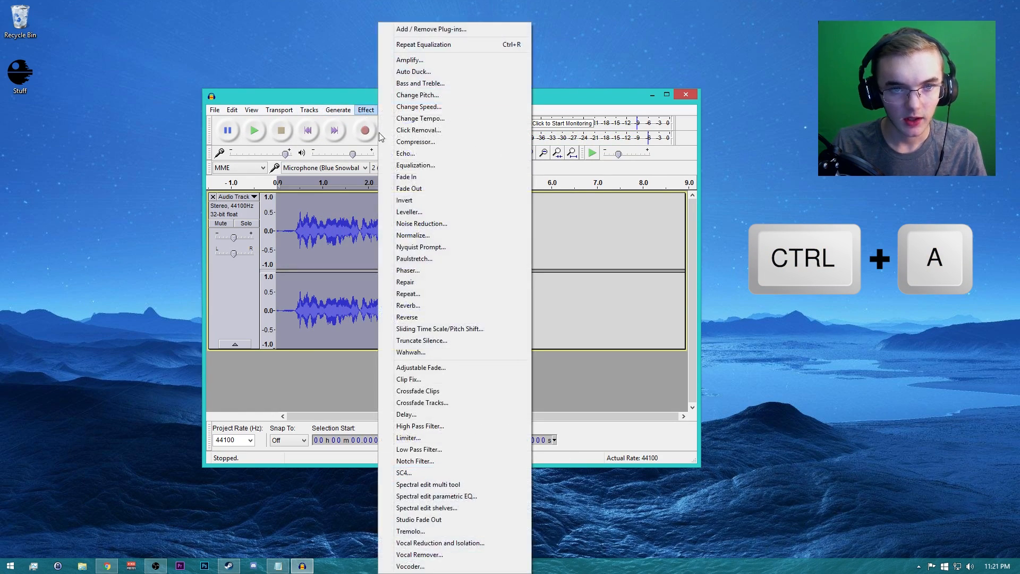
pyautogui.click(416, 164)
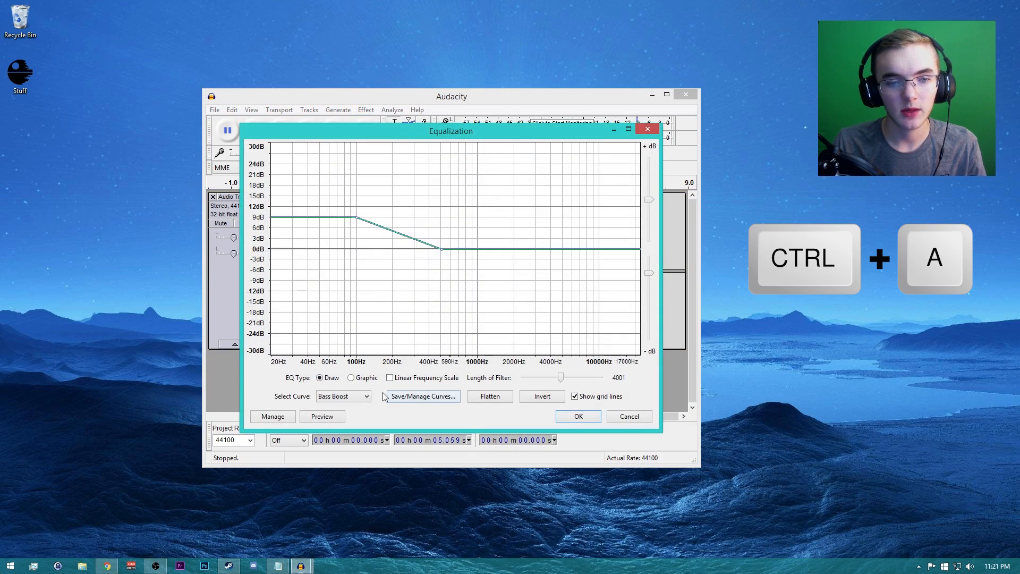
pyautogui.click(344, 395)
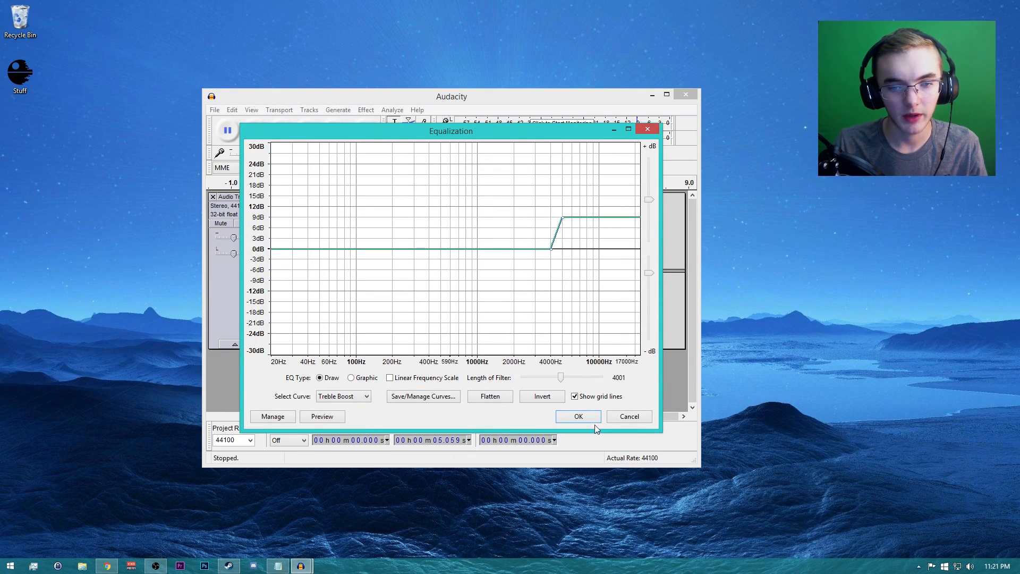
pyautogui.click(577, 416)
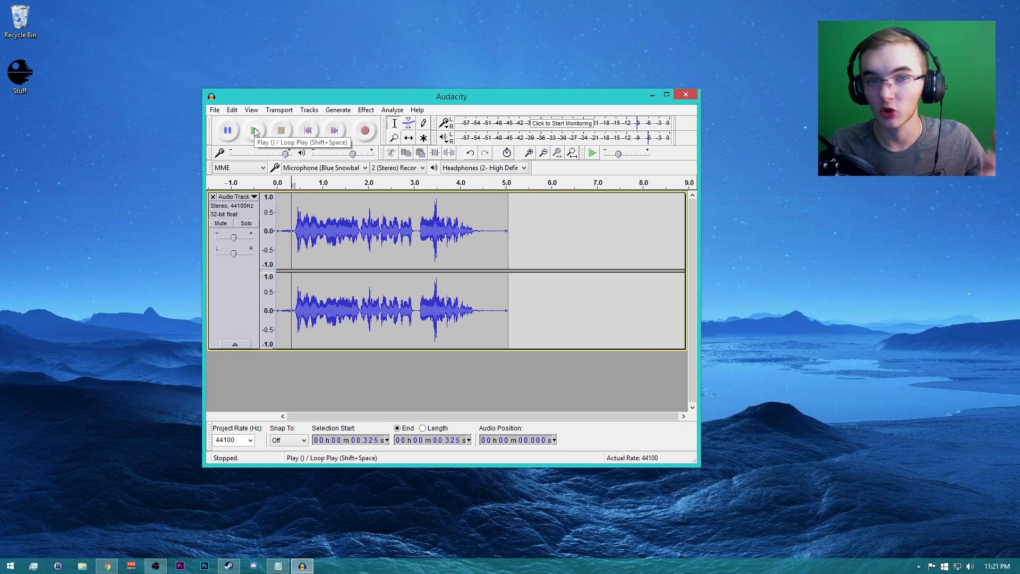
pyautogui.click(254, 130)
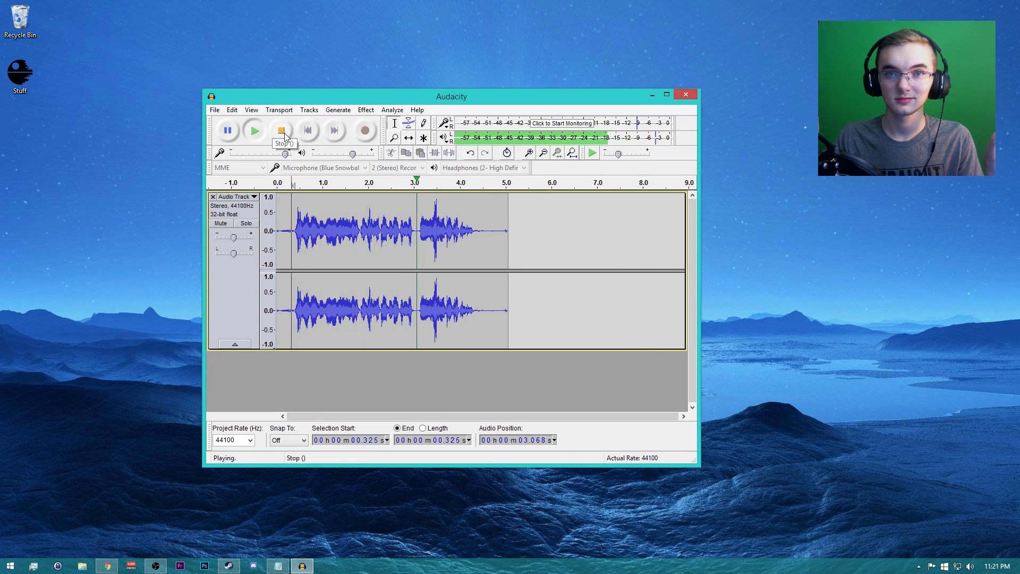
pyautogui.click(280, 129)
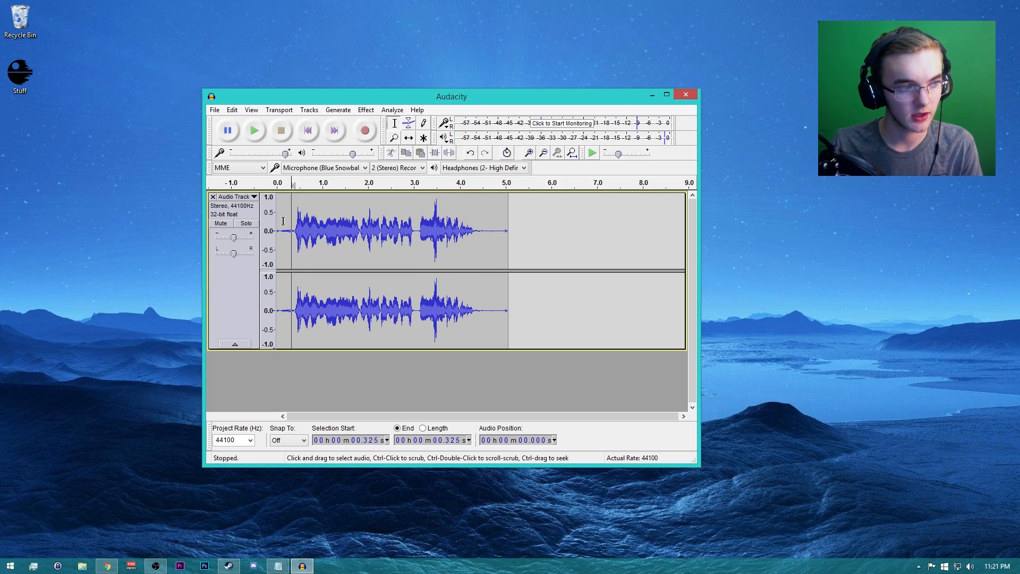
# Normalize the whole clip to a -1.0 dB peak with DC offset removal and listen to it
pyautogui.click(365, 110)
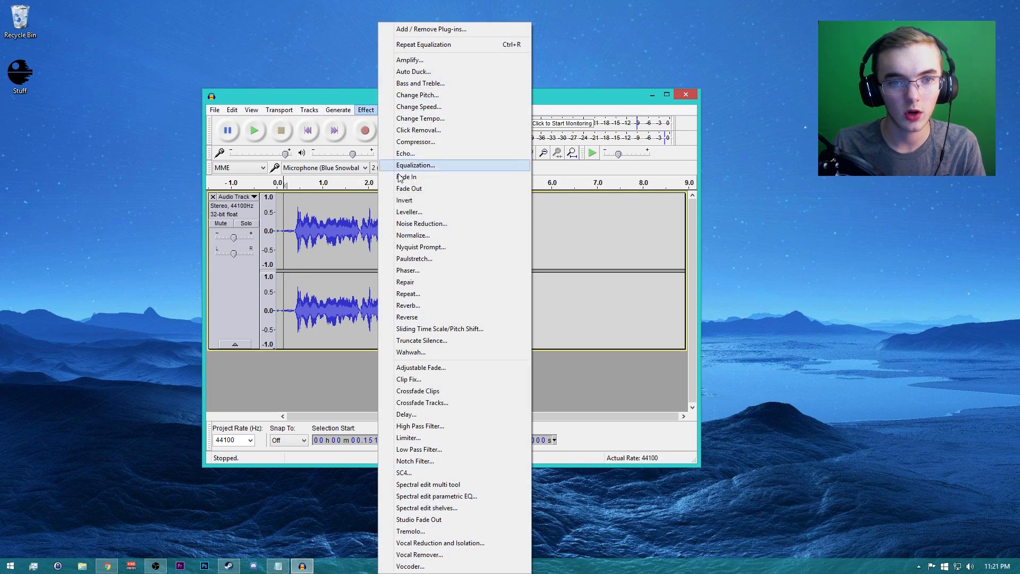
pyautogui.press('ctrl+a')
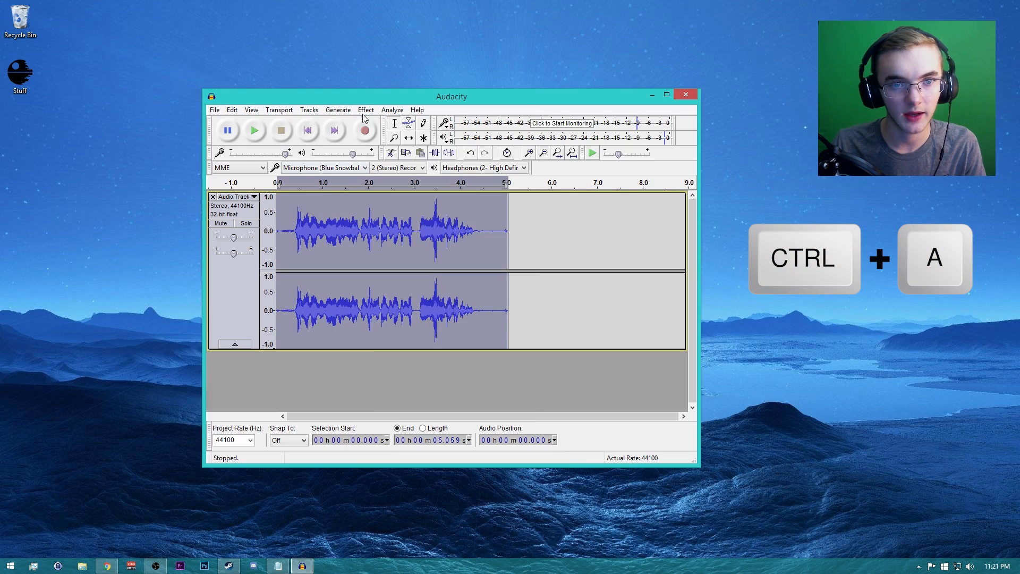
pyautogui.click(364, 109)
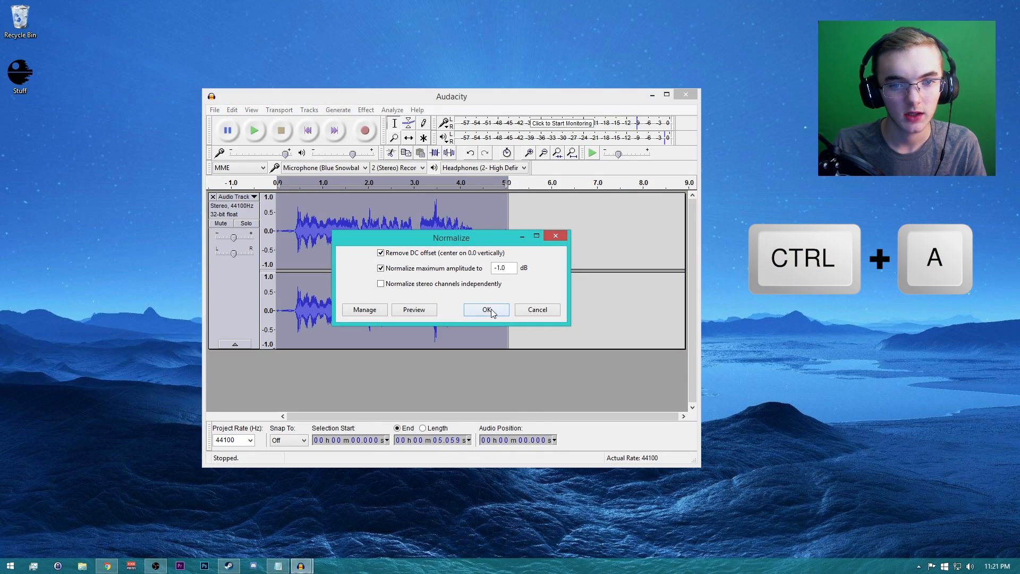
pyautogui.click(485, 309)
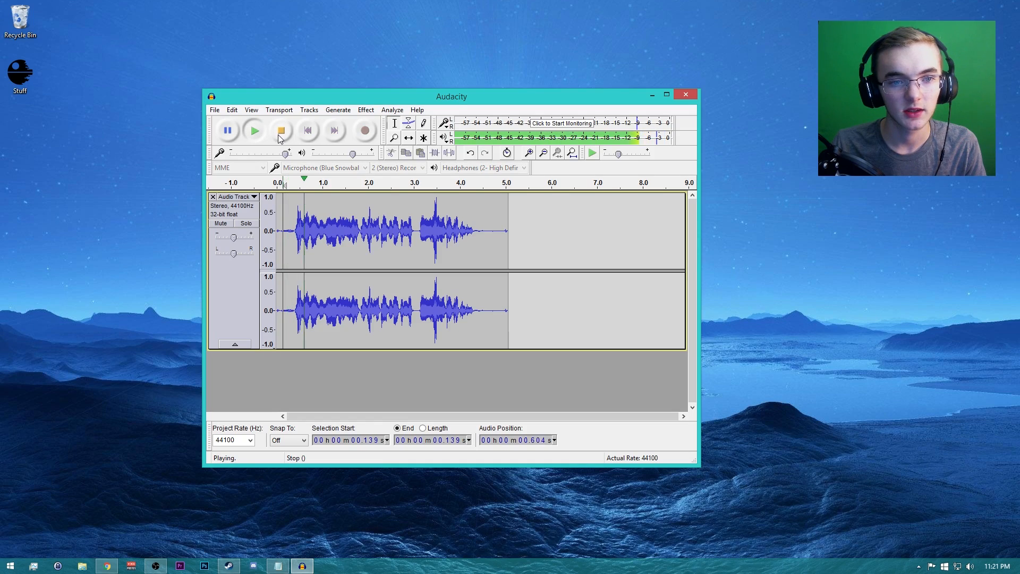
pyautogui.click(281, 130)
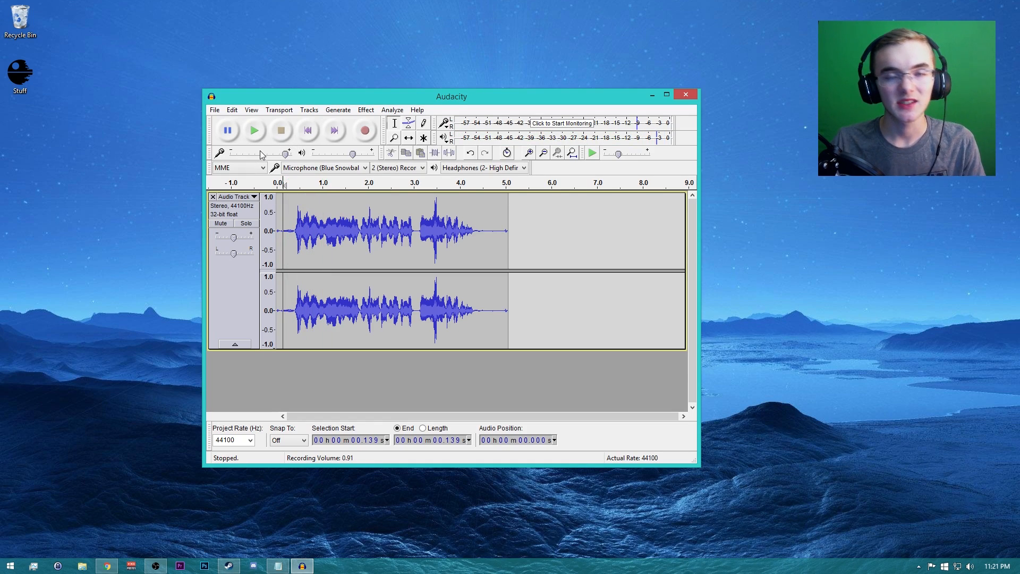
pyautogui.moveTo(260, 152)
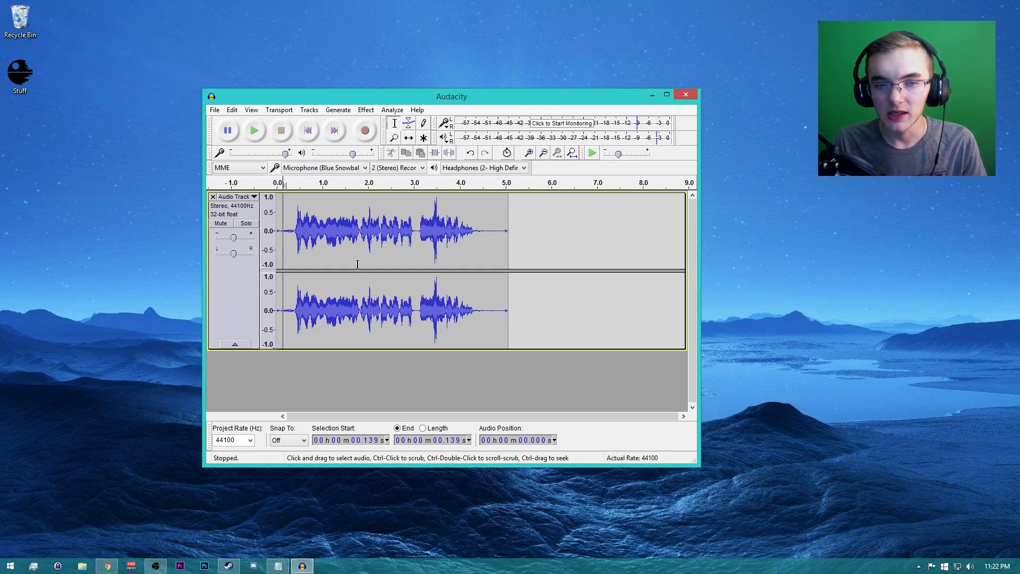
# Apply a Hard Limit Limiter at -4.00 dB with no make-up gain to the whole clip
pyautogui.press('ctrl+a')
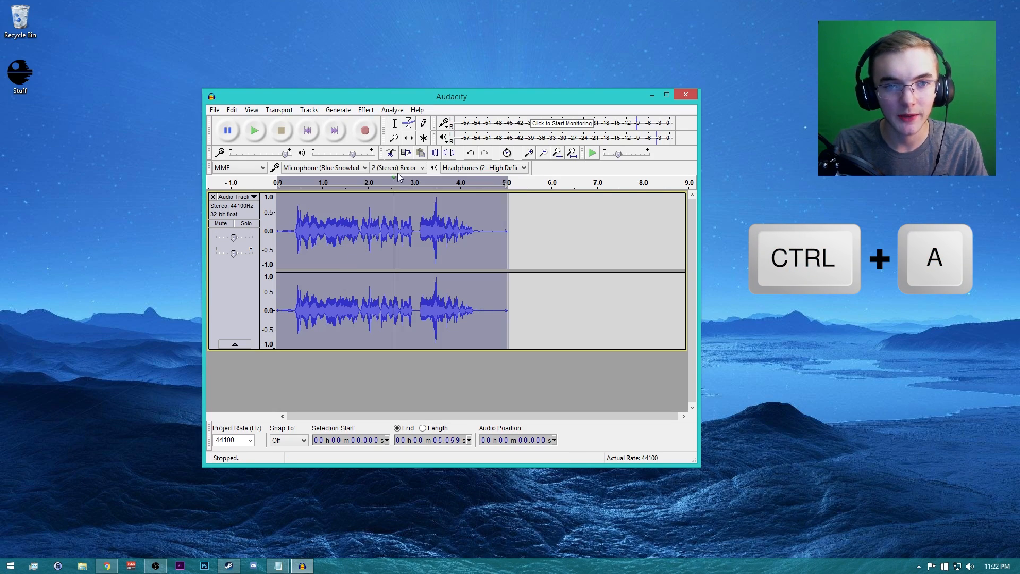
pyautogui.click(364, 109)
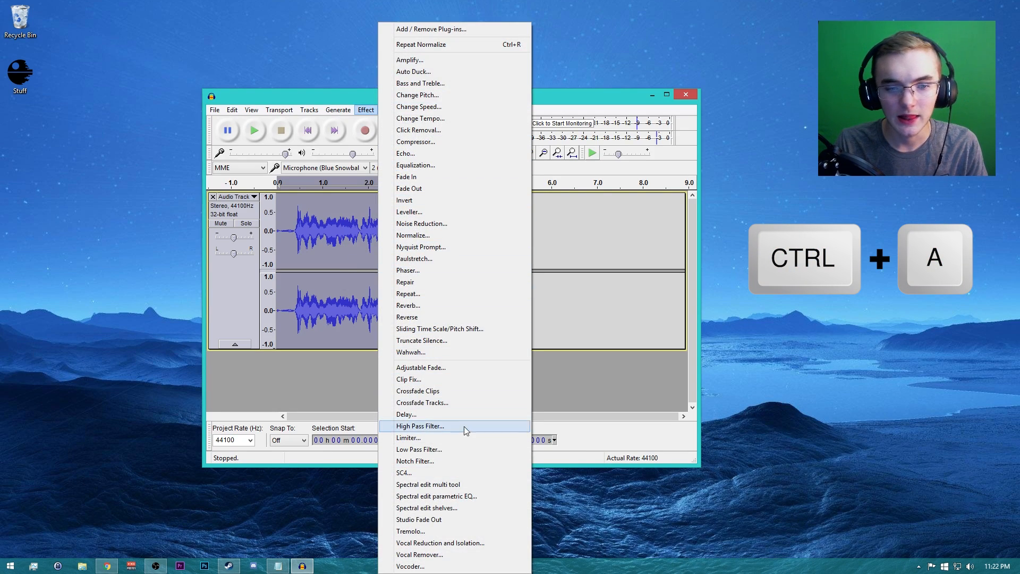
pyautogui.click(408, 436)
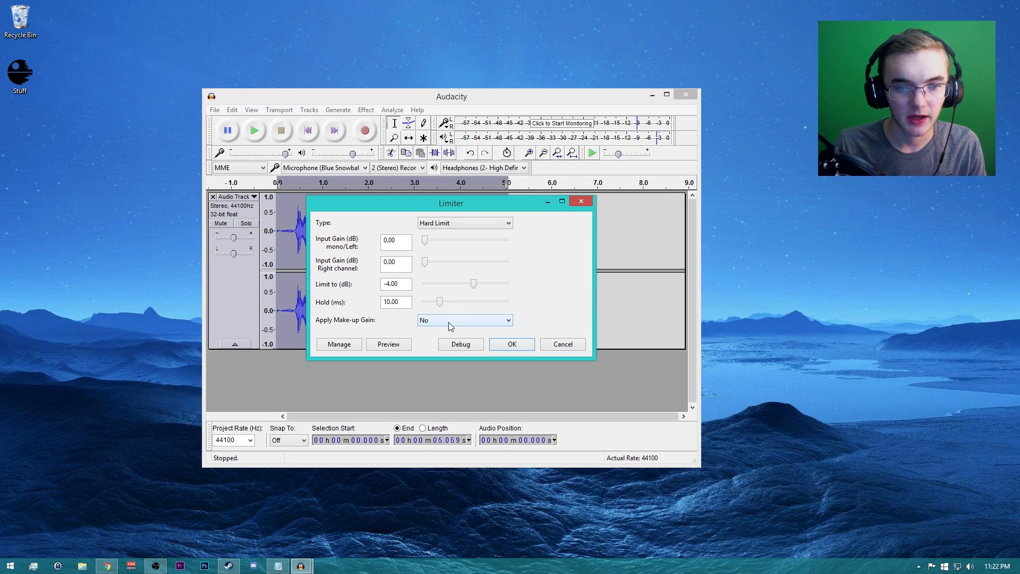
pyautogui.click(511, 343)
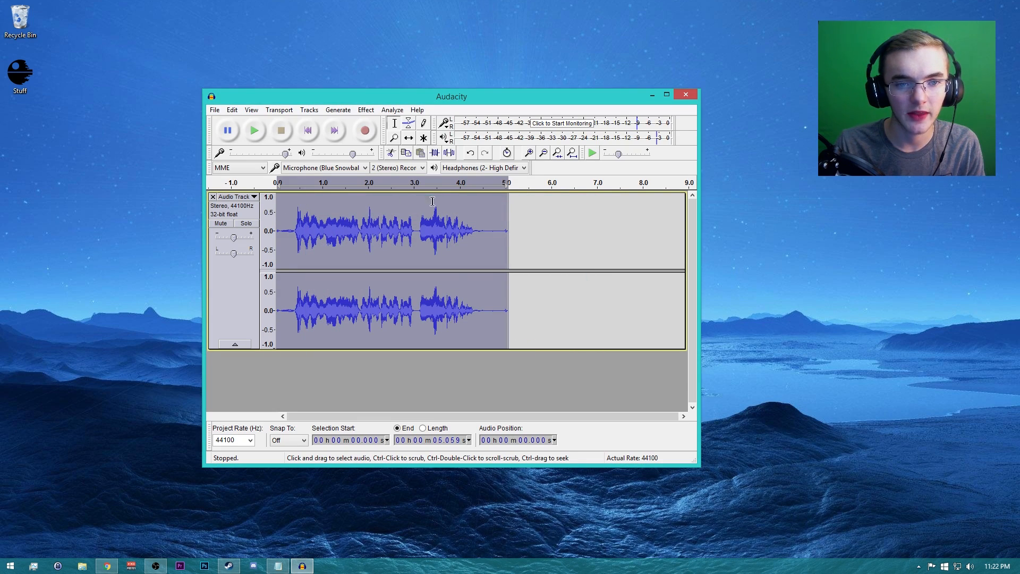
# Play back the limited clip and stop
pyautogui.click(280, 189)
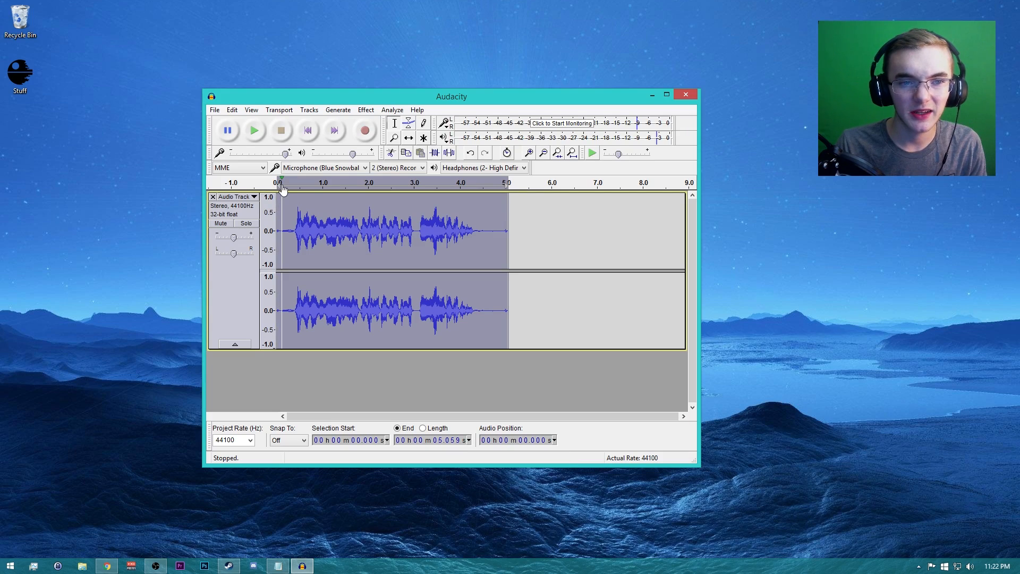
pyautogui.moveTo(269, 138)
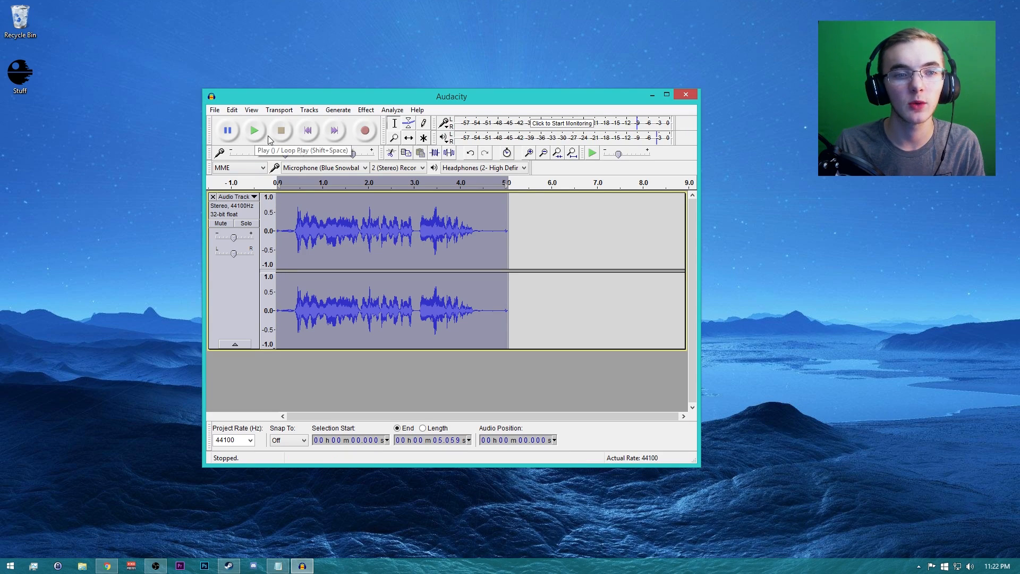
pyautogui.click(253, 129)
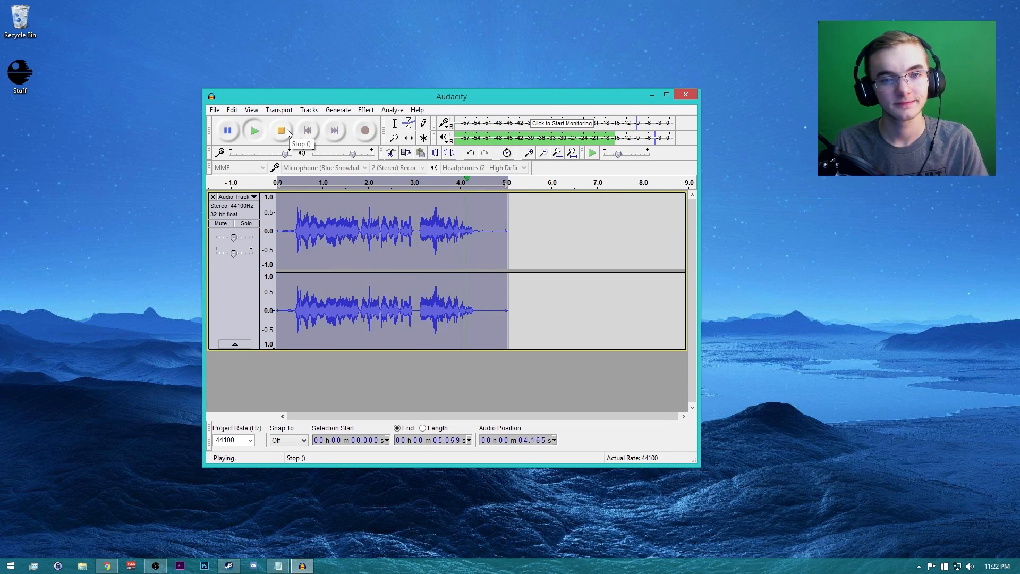
pyautogui.click(281, 130)
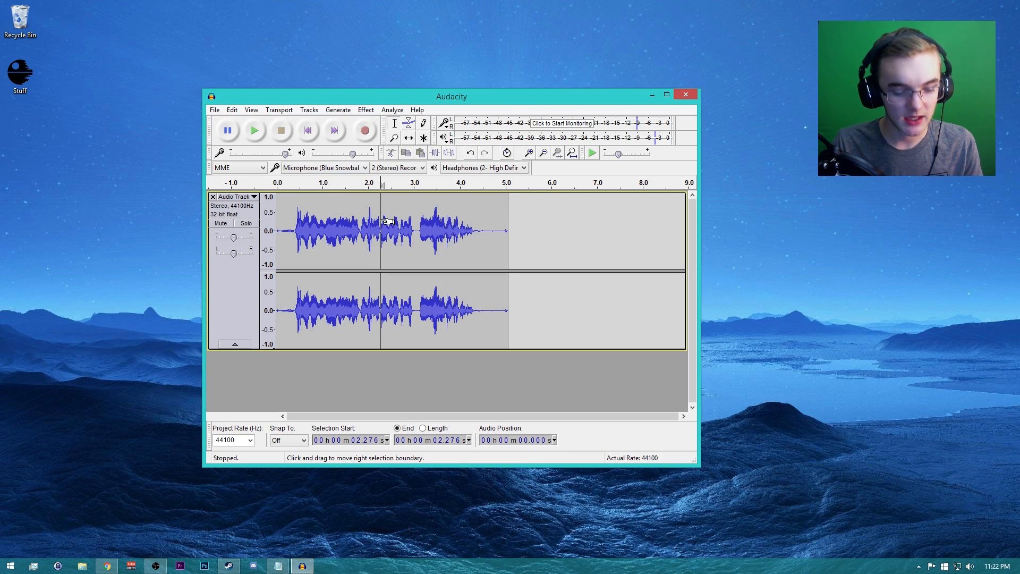
# Normalize the limited clip again to -1.0 dB, play it back, and head to the File menu
pyautogui.click(364, 109)
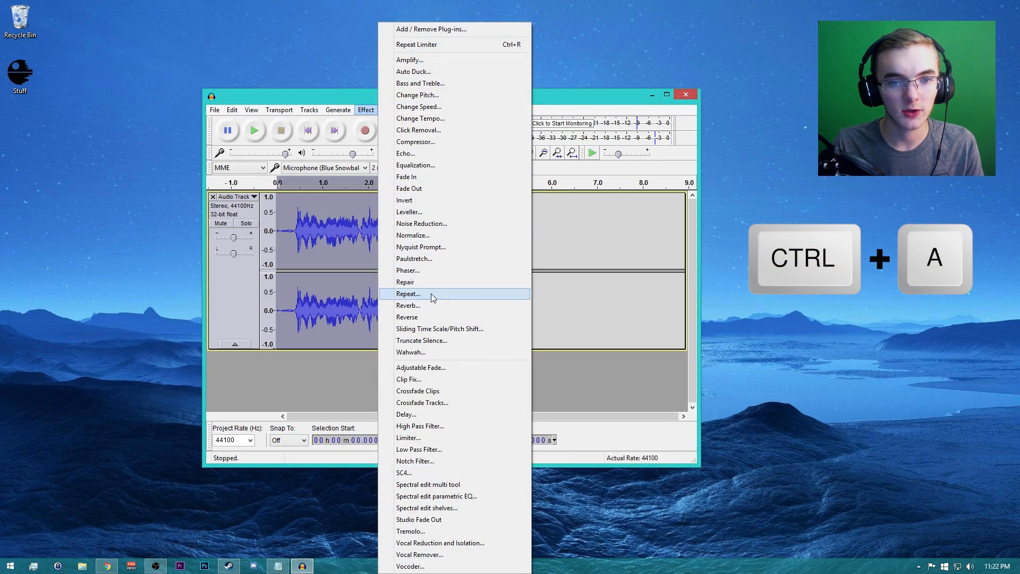
pyautogui.click(412, 235)
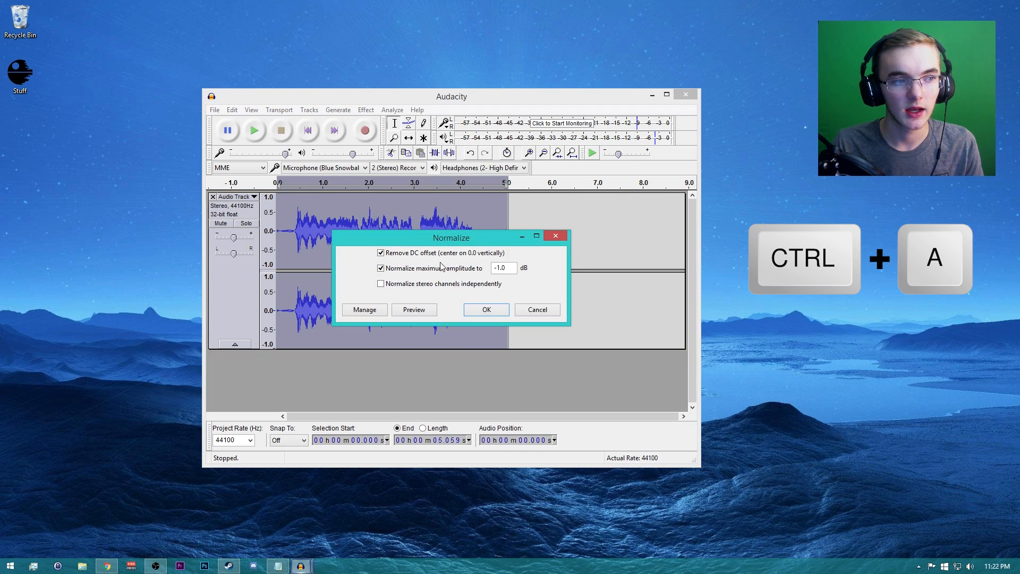
pyautogui.click(485, 309)
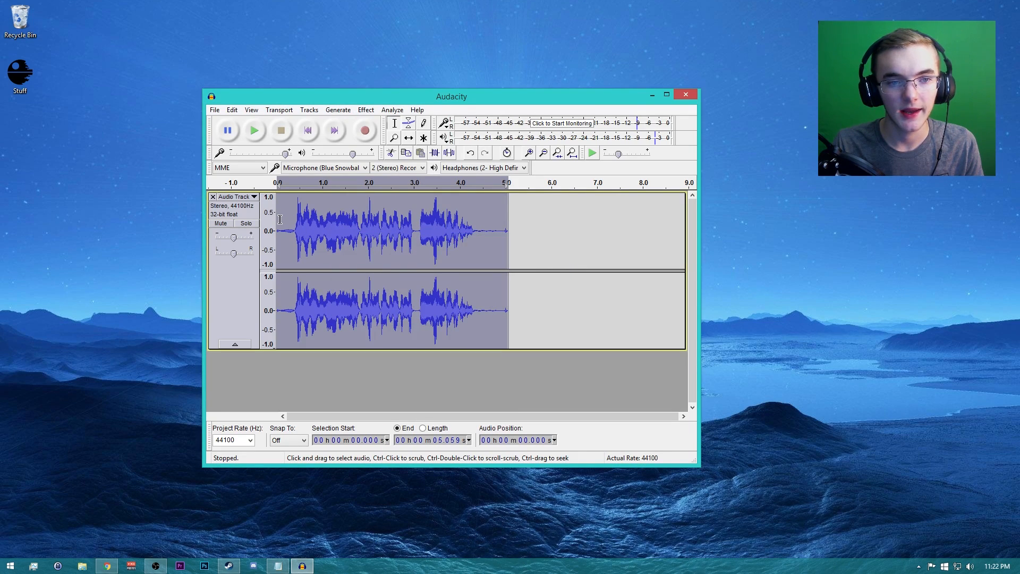
pyautogui.click(254, 130)
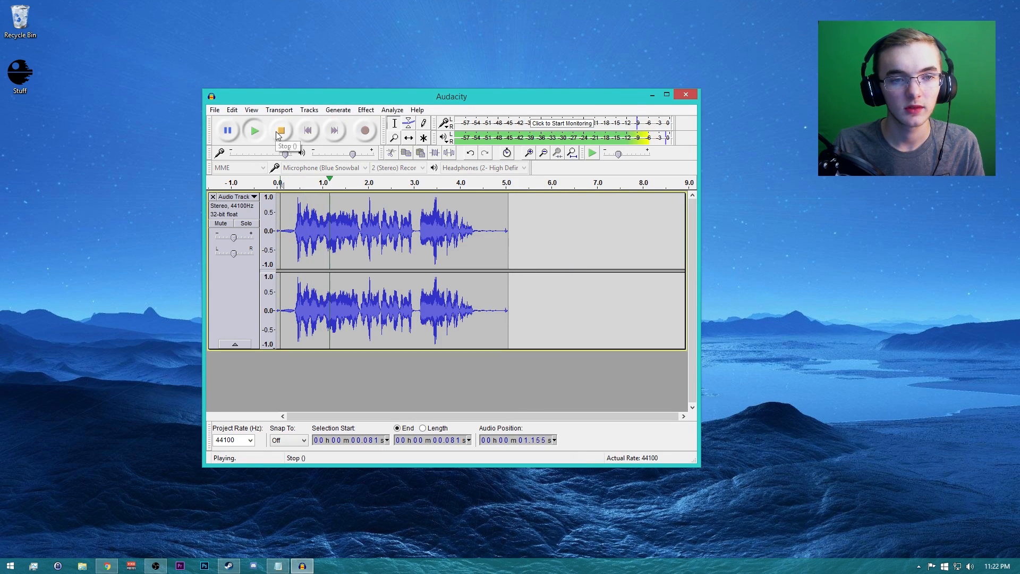
pyautogui.click(281, 129)
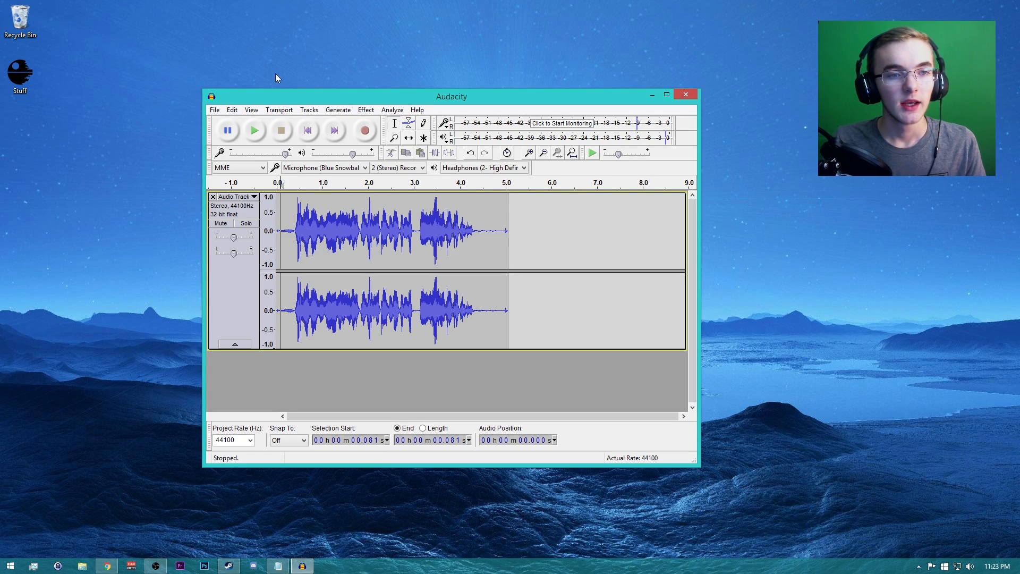
pyautogui.click(213, 110)
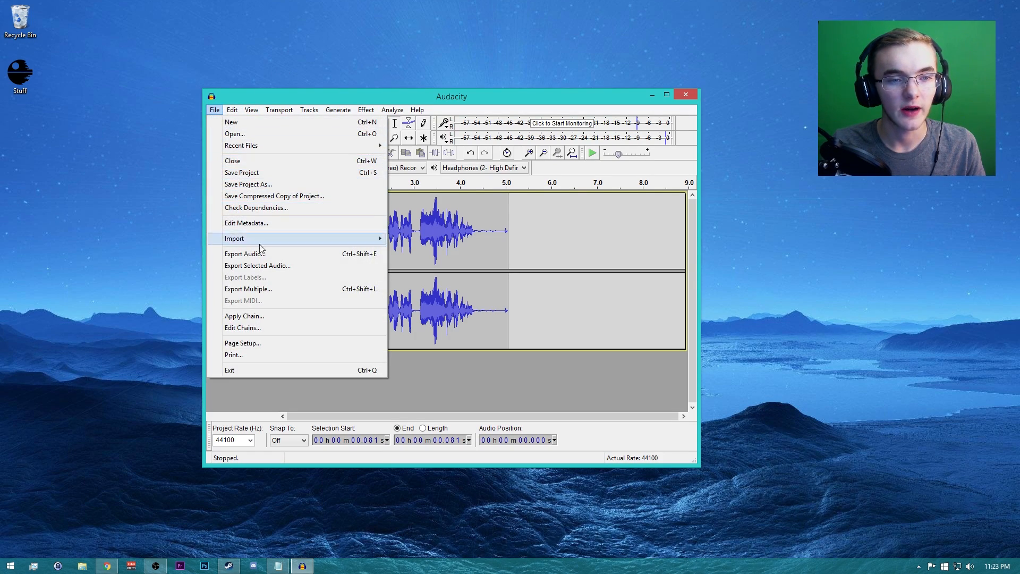
pyautogui.click(244, 253)
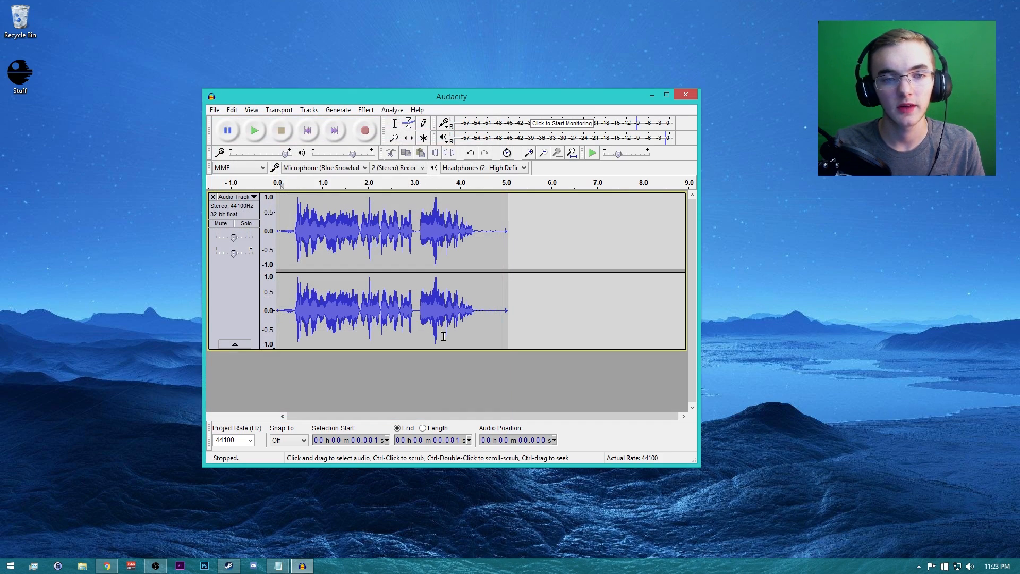
pyautogui.moveTo(254, 130)
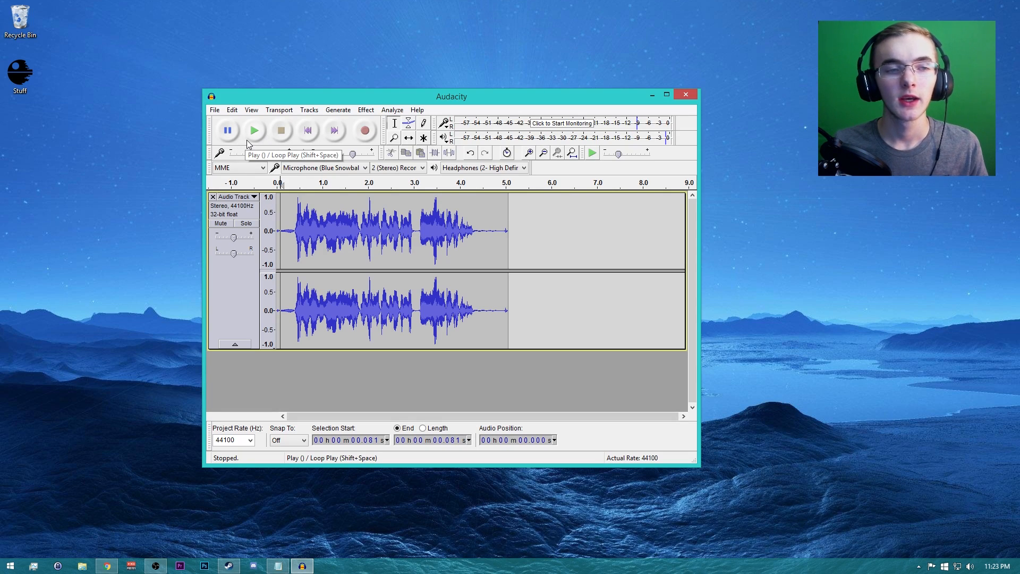
pyautogui.moveTo(218, 120)
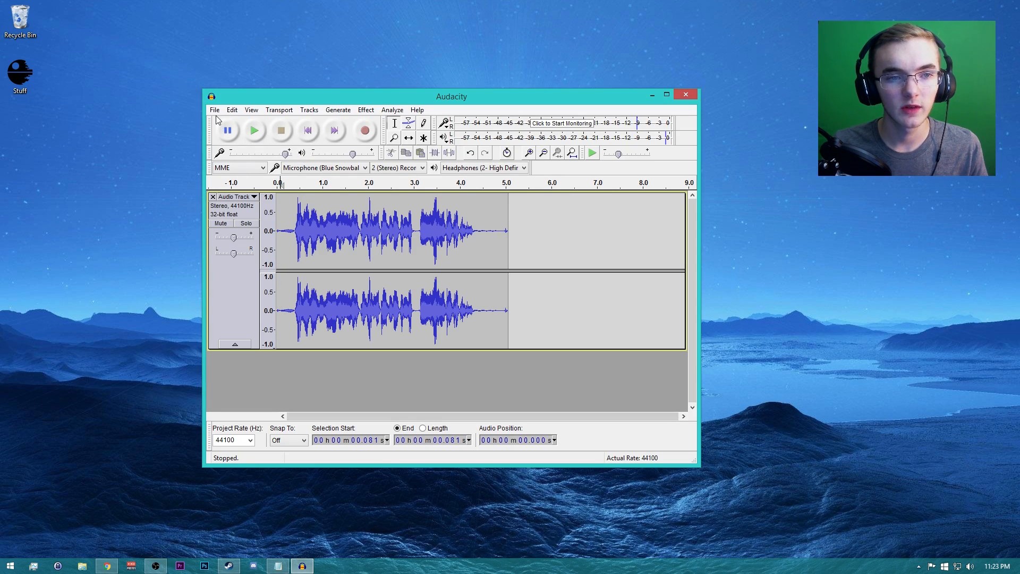
pyautogui.click(213, 109)
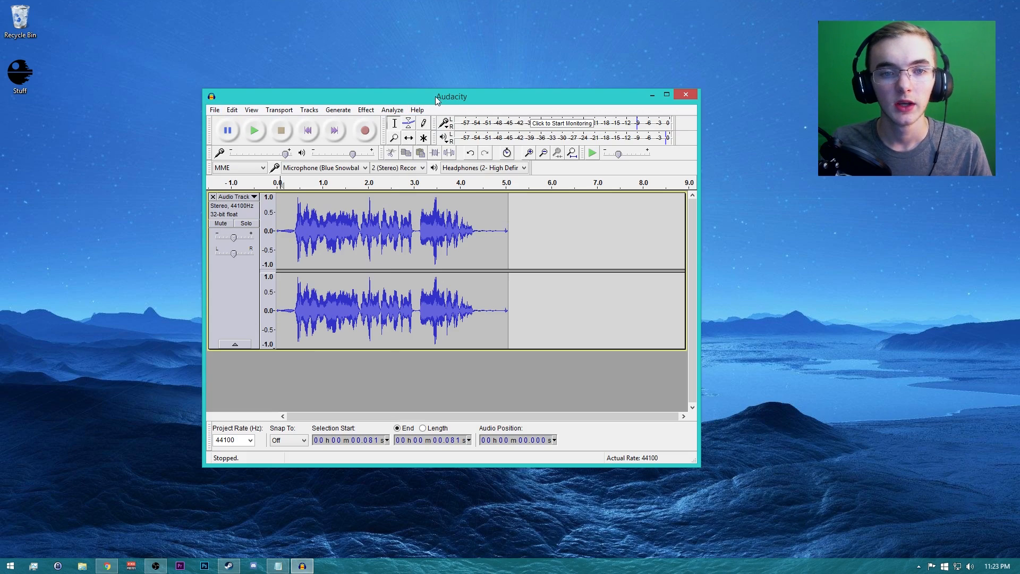
pyautogui.moveTo(302, 202)
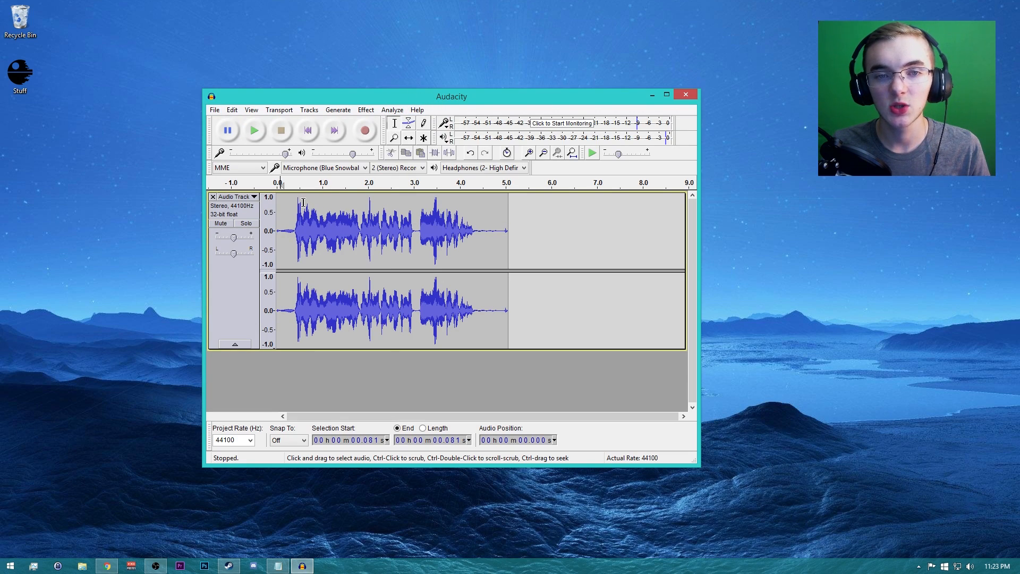